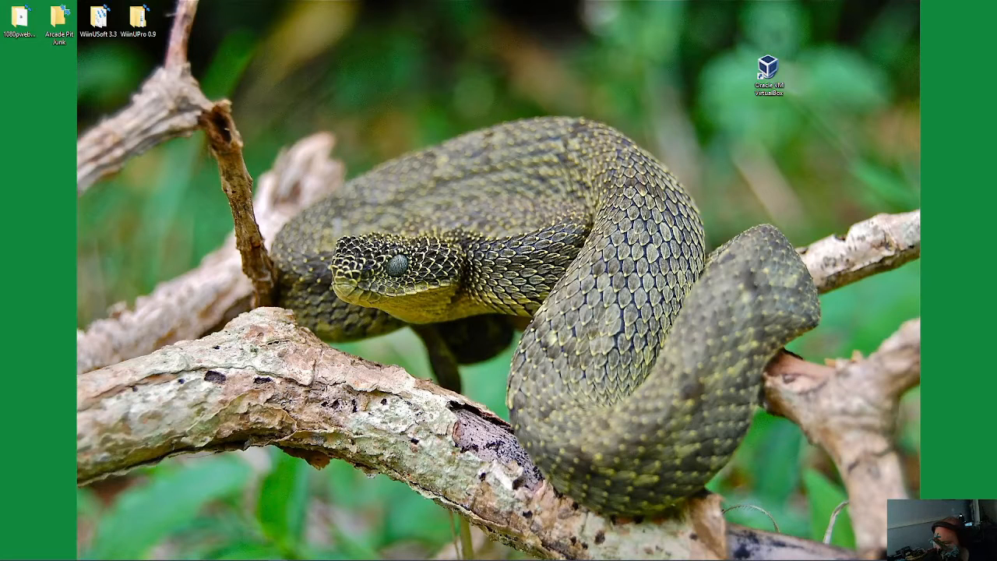
pyautogui.moveTo(113, 313)
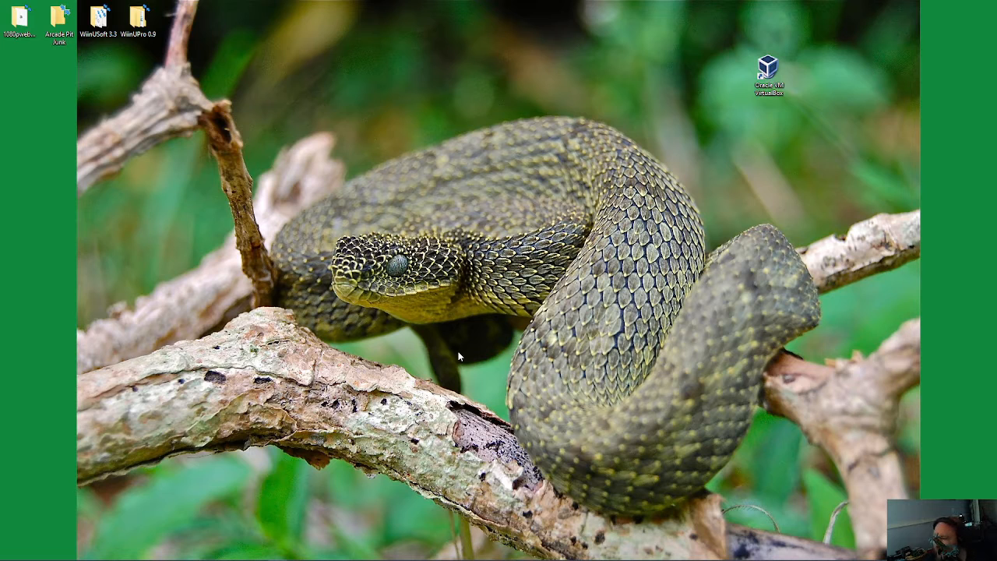
pyautogui.moveTo(673, 399)
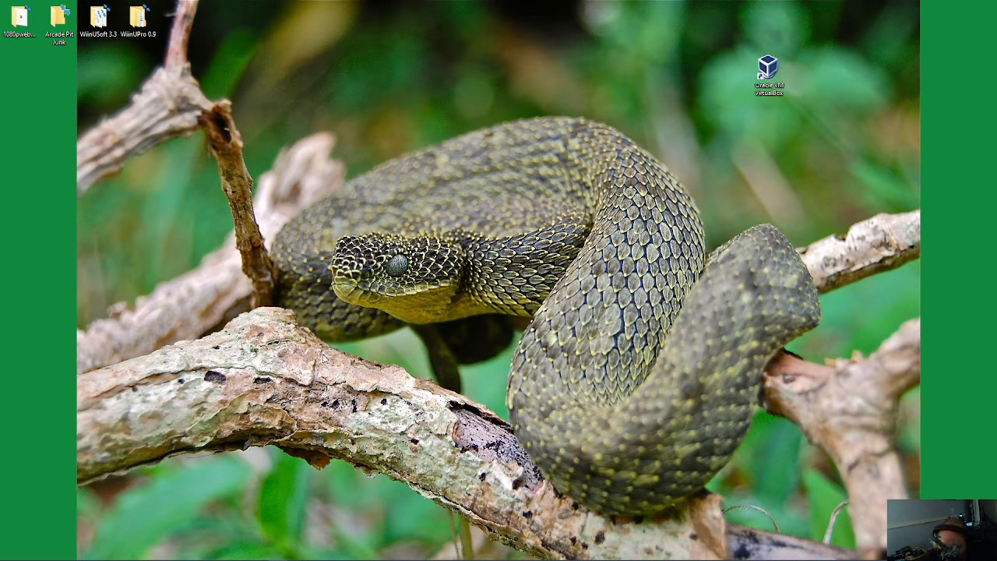
pyautogui.moveTo(555, 340)
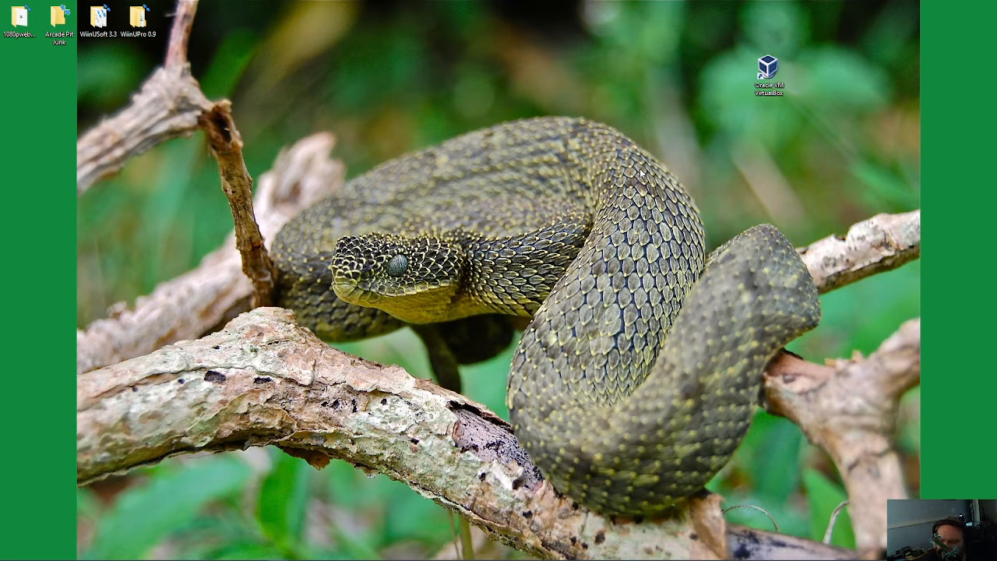
pyautogui.moveTo(704, 153)
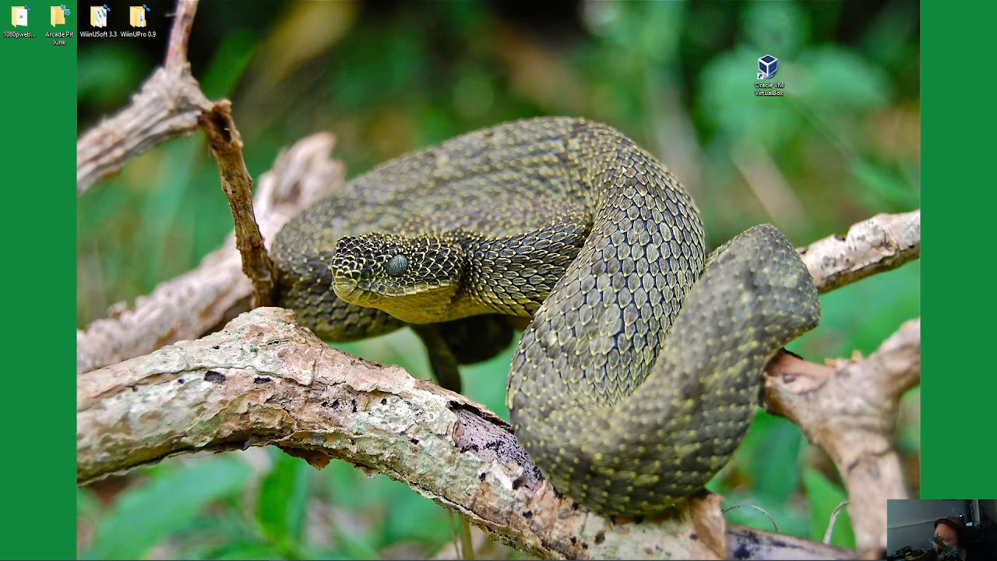
pyautogui.moveTo(559, 176)
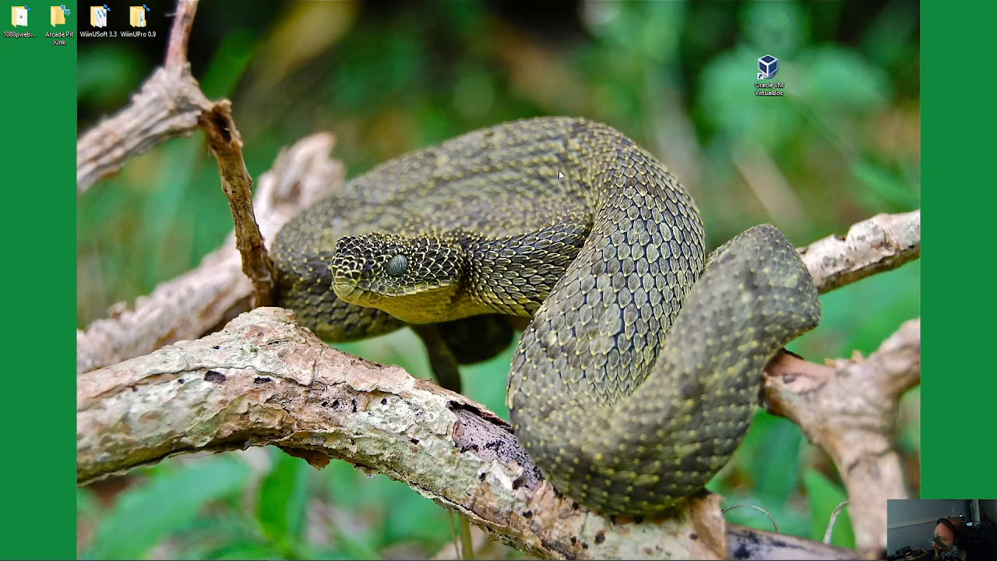
pyautogui.moveTo(799, 55)
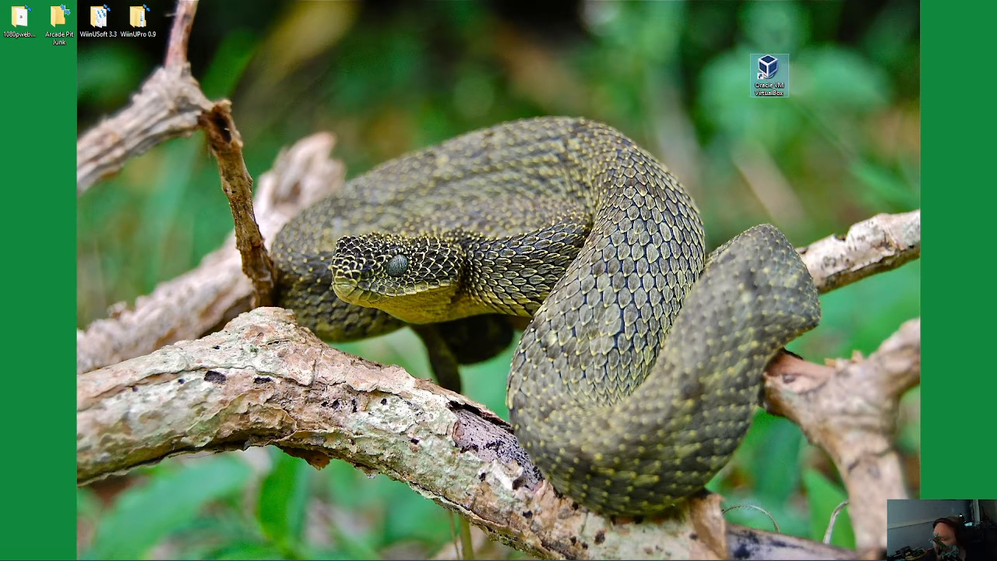
pyautogui.moveTo(393, 553)
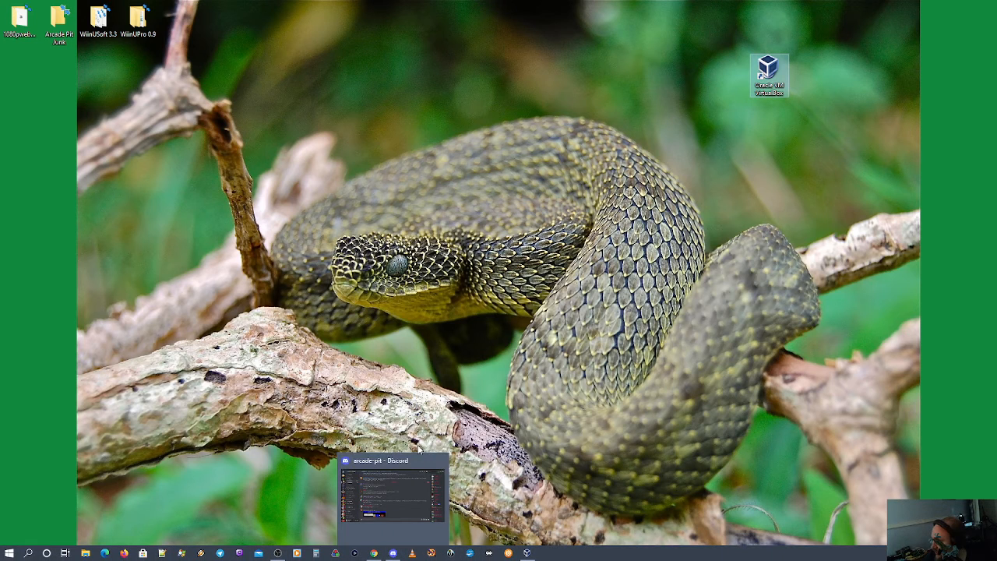
pyautogui.moveTo(353, 342)
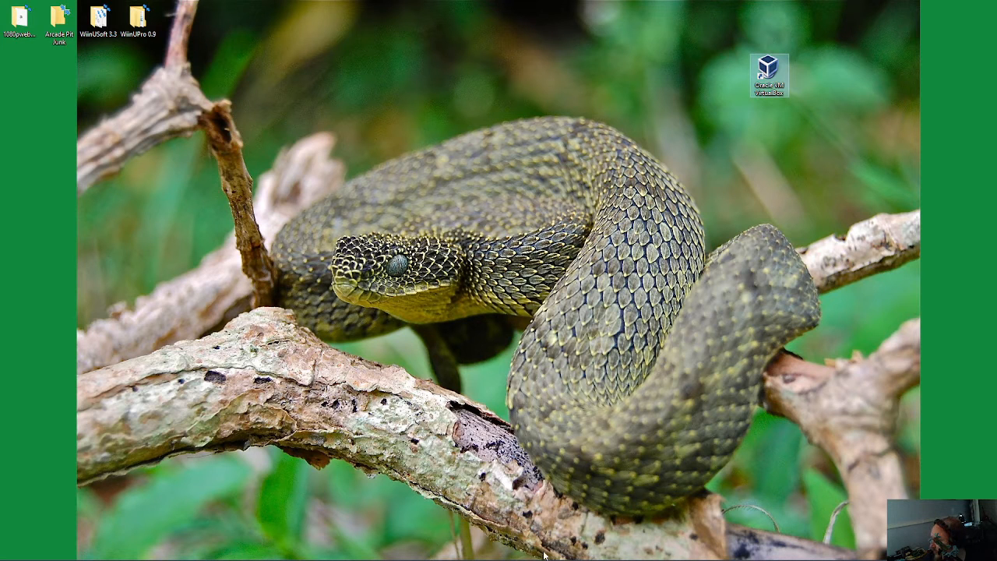
# Step: Launch VirtualBox Manager from the desktop shortcut, showing the New Attempt machine
pyautogui.doubleClick(768, 70)
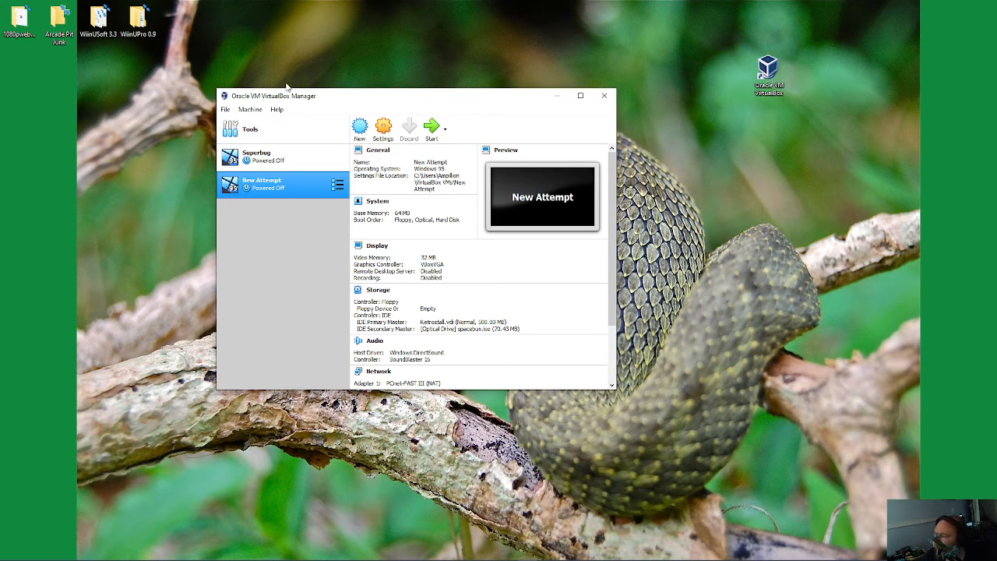
pyautogui.moveTo(268, 123)
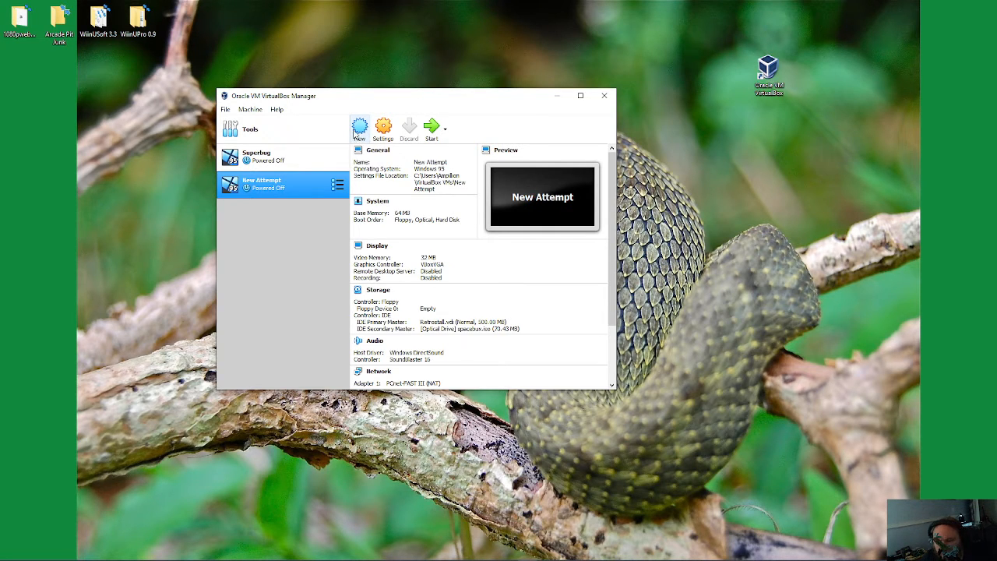
pyautogui.moveTo(359, 127)
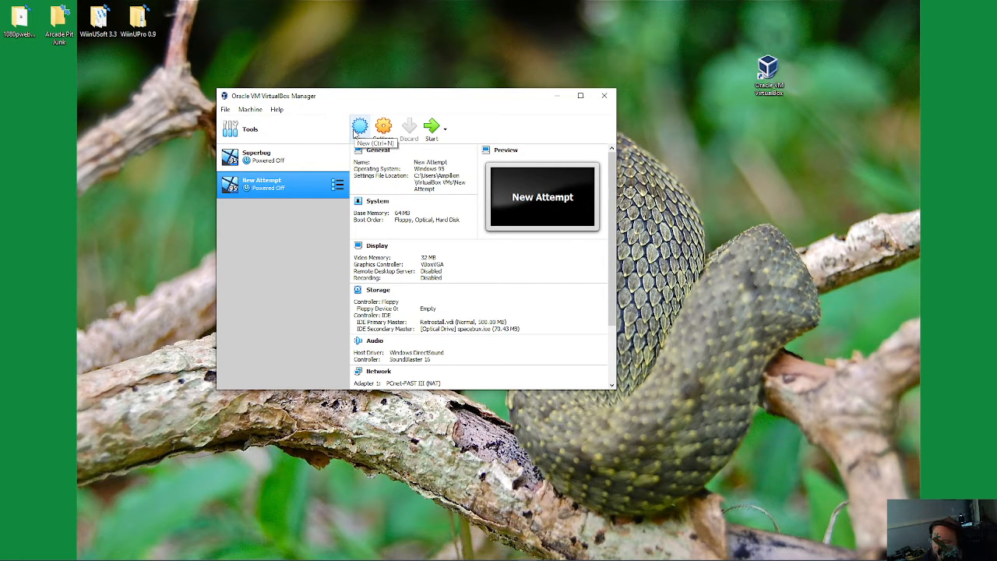
pyautogui.moveTo(382, 129)
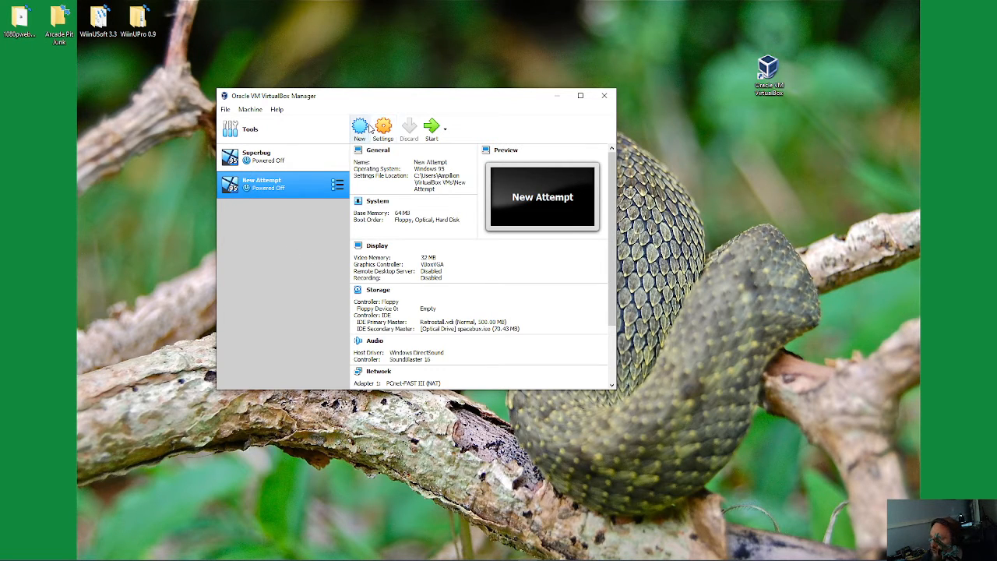
pyautogui.moveTo(383, 125)
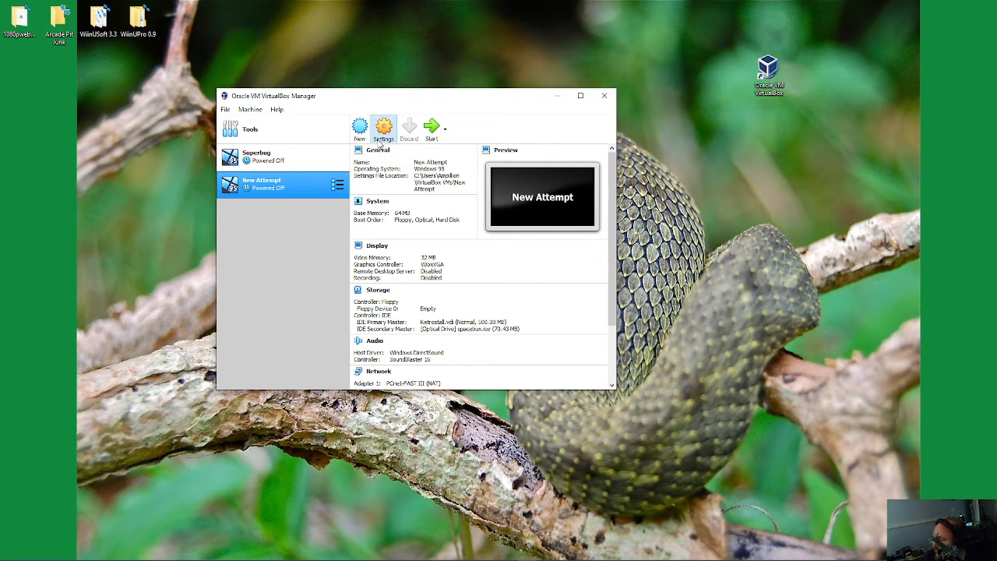
# Step: Review New Attempt's System, Serial Ports and Audio settings pages (SoundBlaster 16, DirectSound)
pyautogui.click(384, 128)
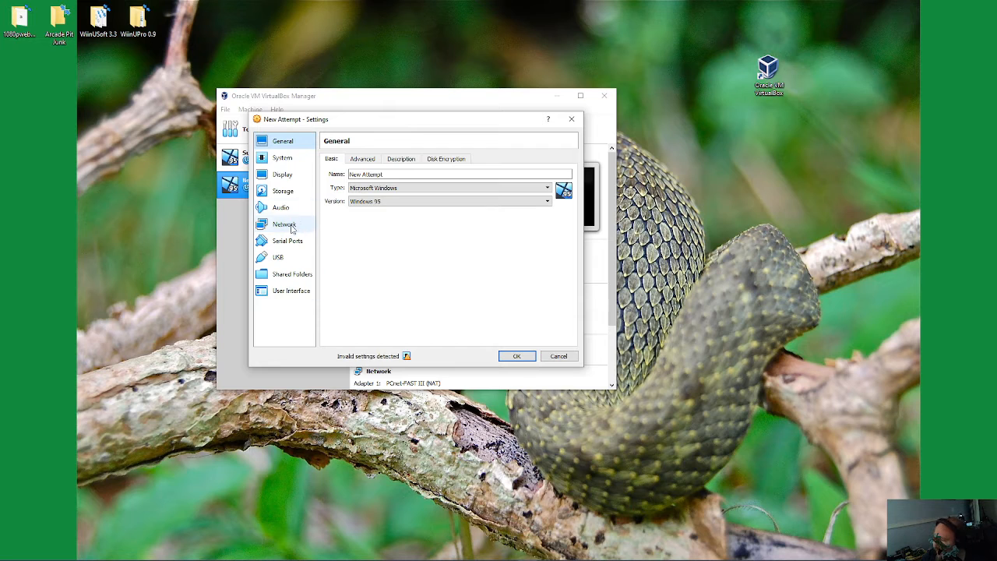
pyautogui.click(282, 157)
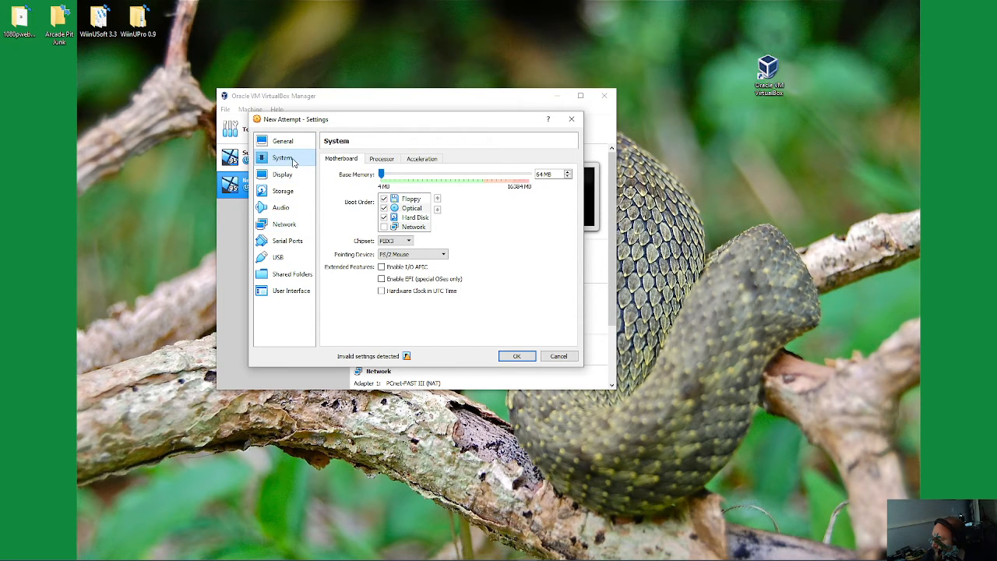
pyautogui.moveTo(514, 197)
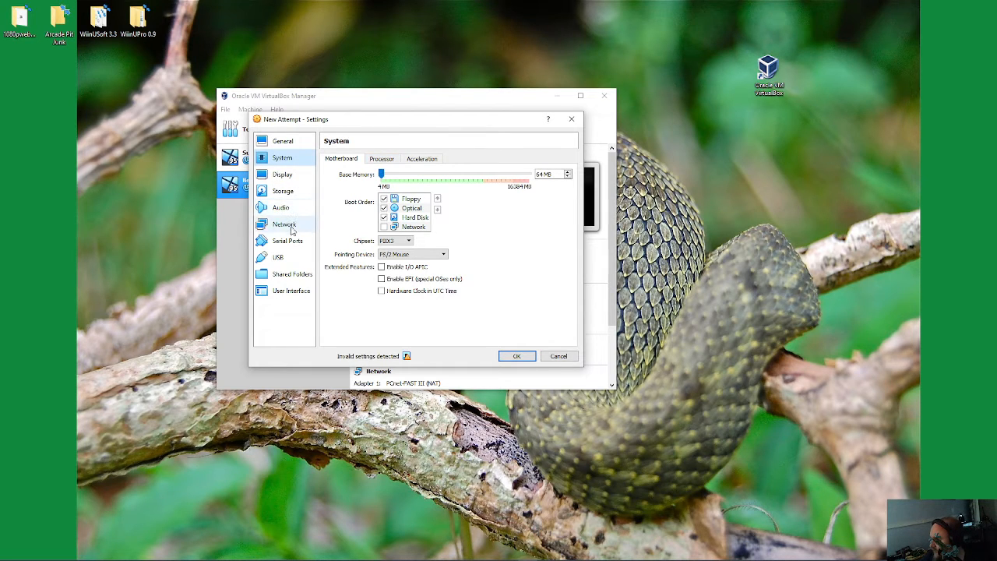
pyautogui.click(287, 239)
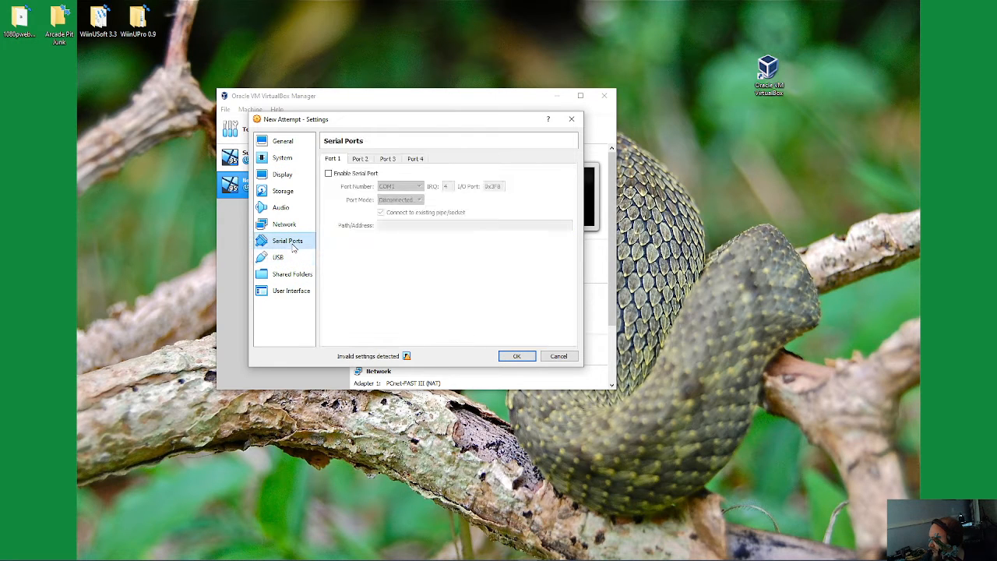
pyautogui.click(281, 207)
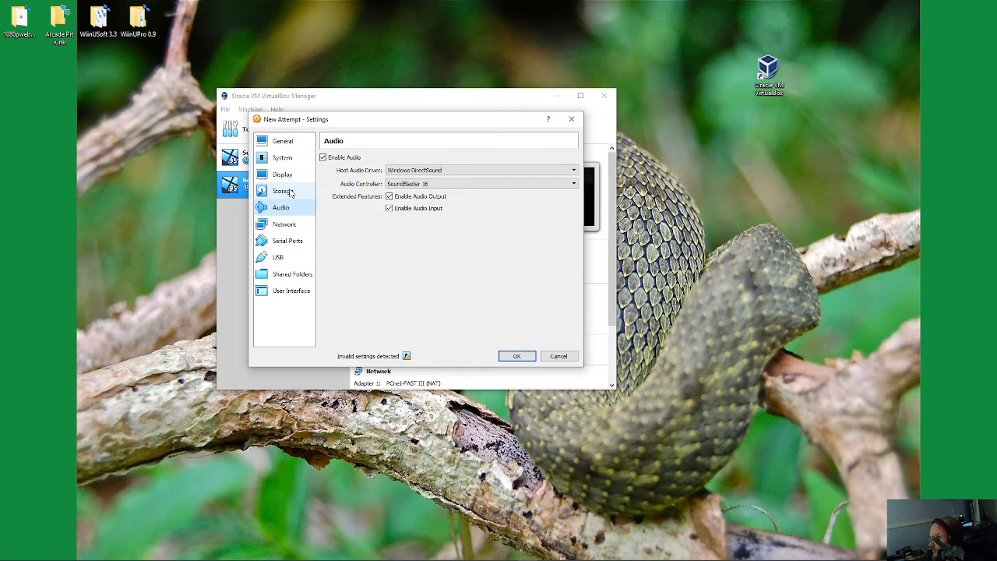
# Step: Inspect Storage: IDE controller with Retroinstall.vdi primary and spacebux.iso optical secondary, then close settings
pyautogui.click(282, 191)
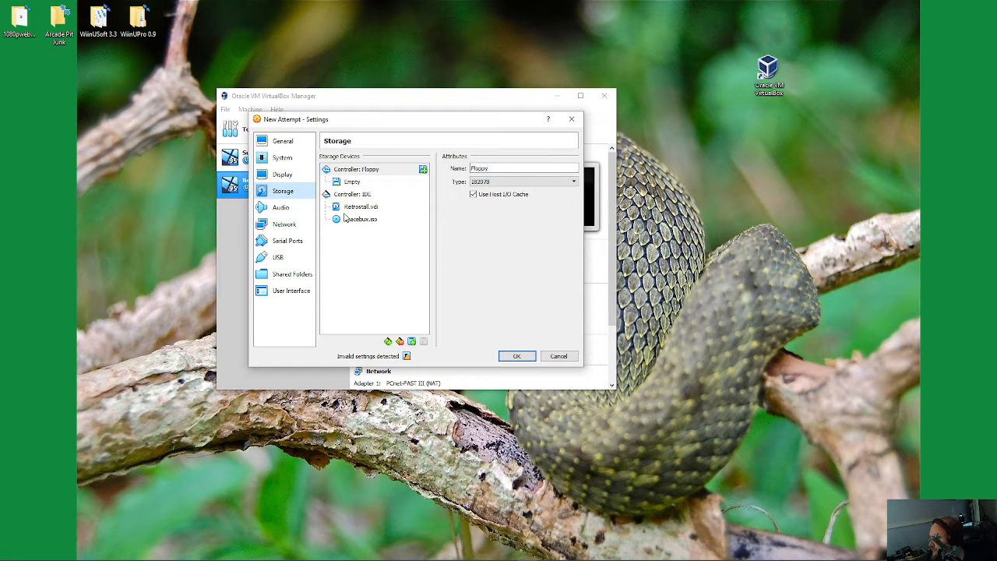
pyautogui.click(354, 194)
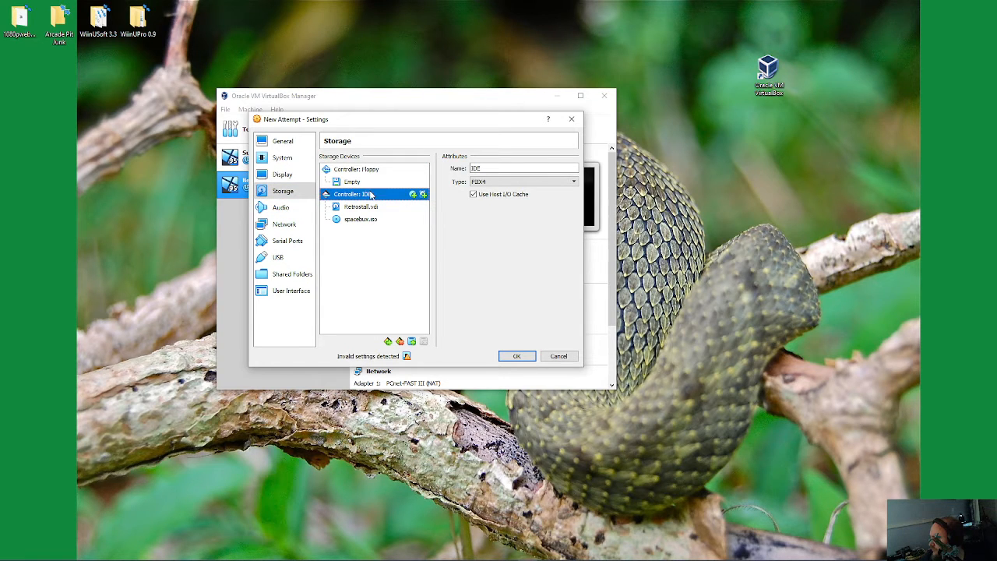
pyautogui.click(360, 207)
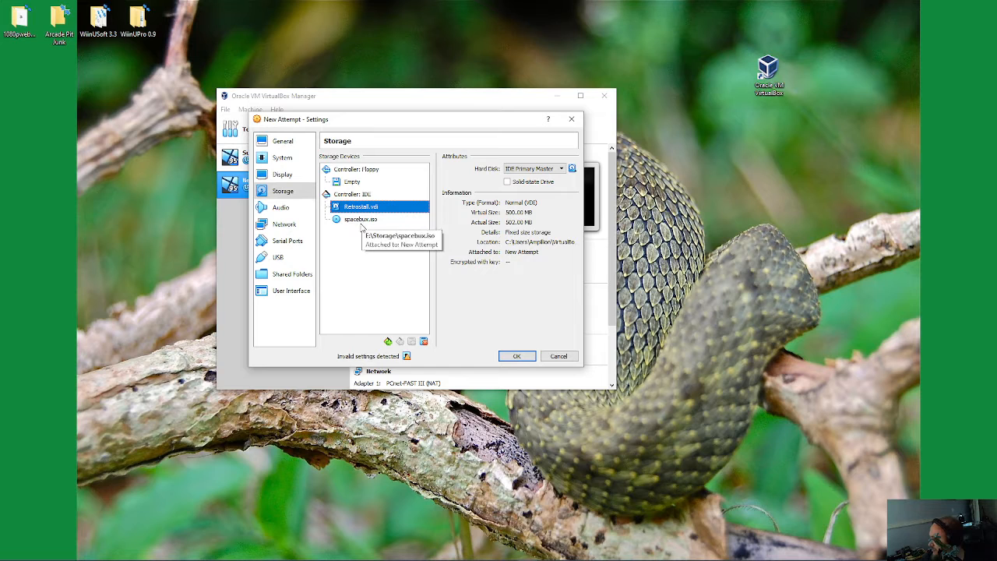
pyautogui.moveTo(360, 220)
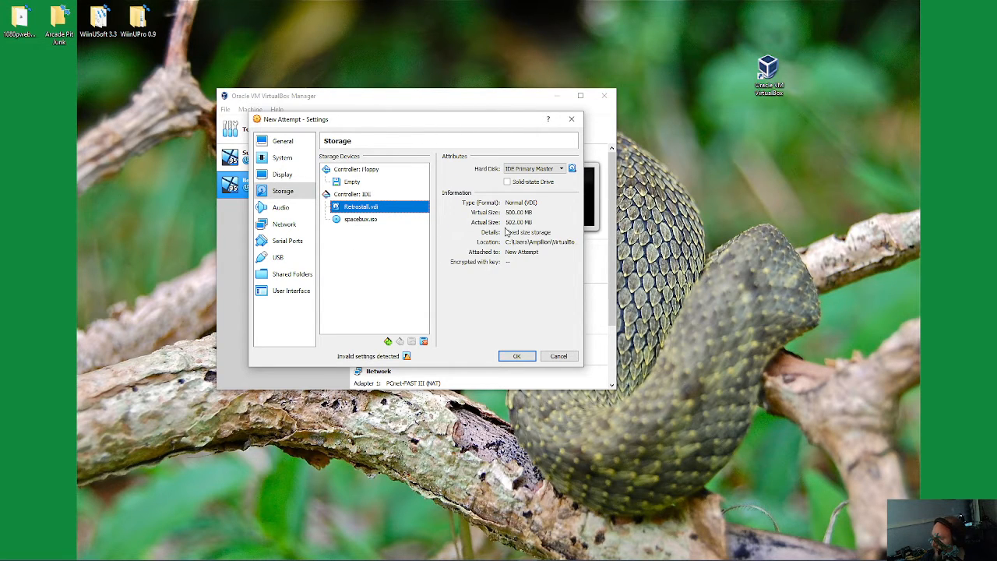
pyautogui.moveTo(355, 220)
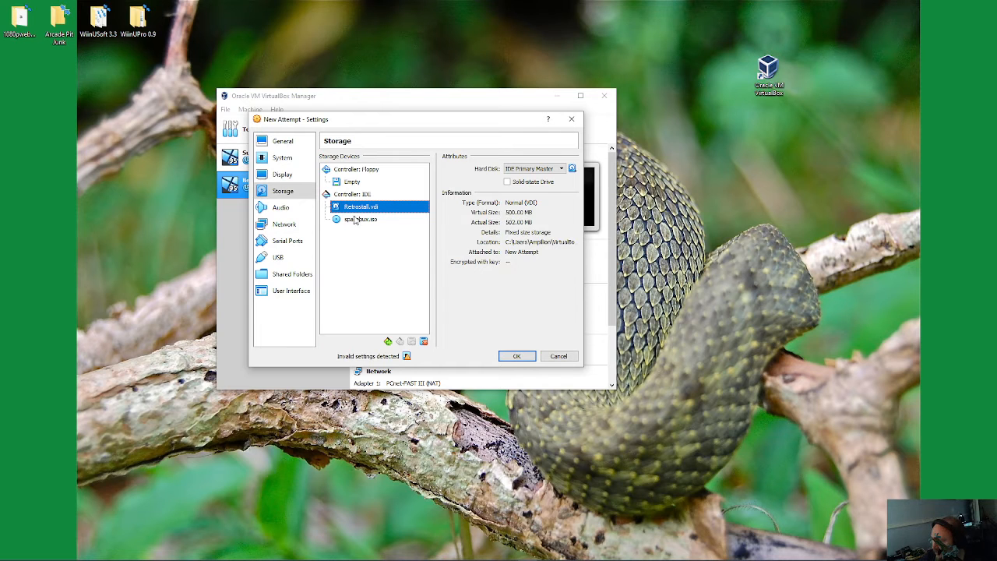
pyautogui.click(361, 219)
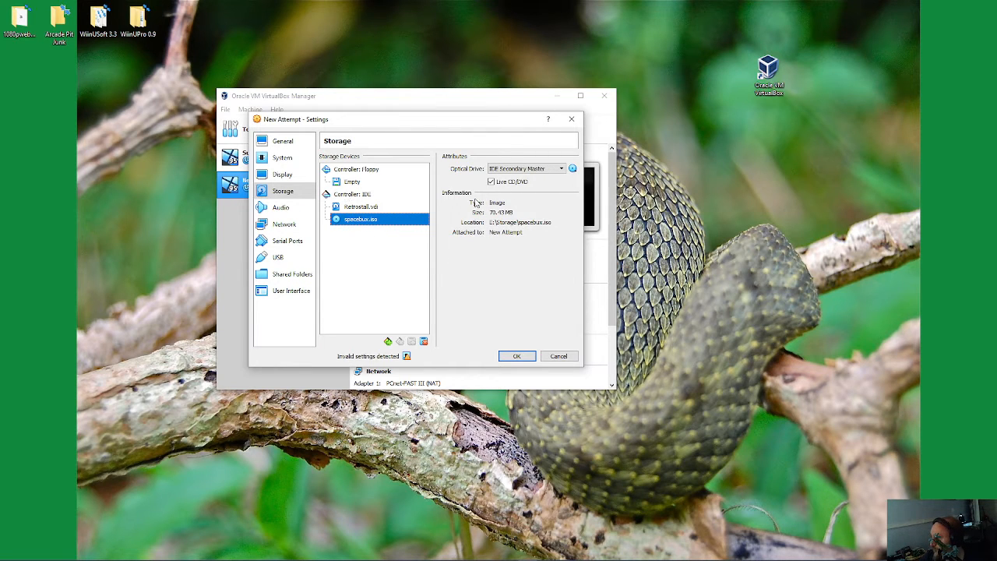
pyautogui.moveTo(546, 348)
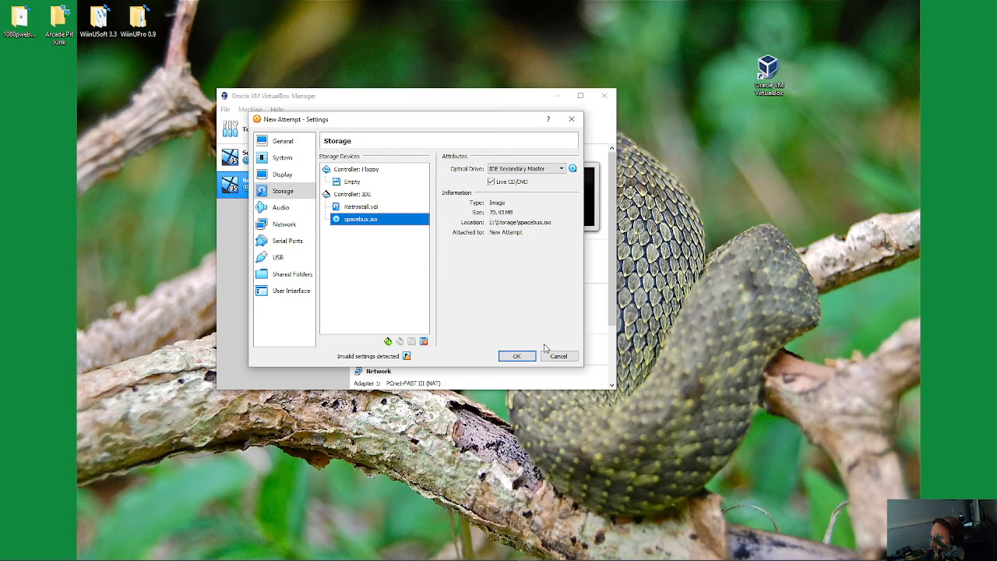
pyautogui.click(516, 356)
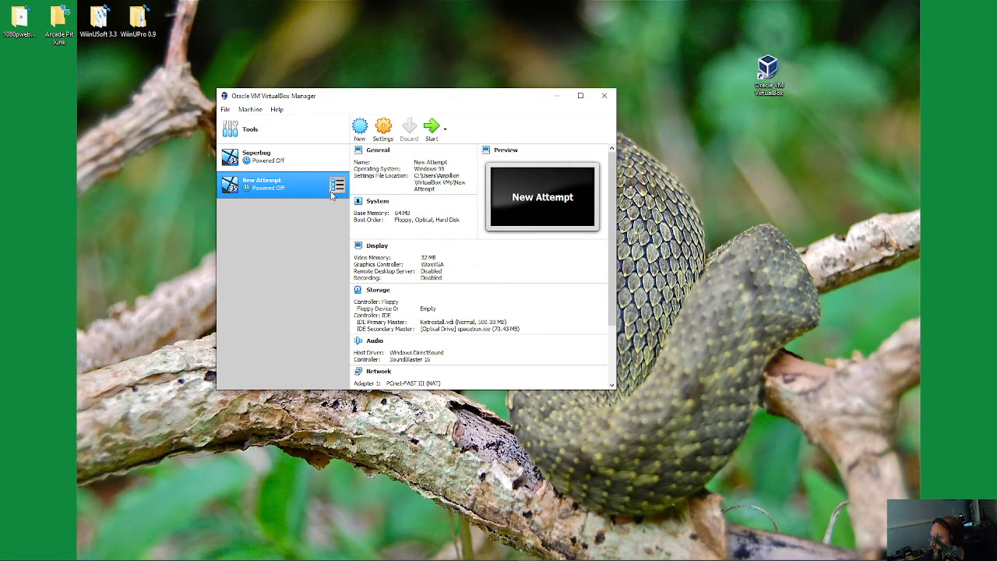
# Step: Dismiss the tools menu and scroll Details down to the Storage, Audio and USB sections
pyautogui.click(338, 184)
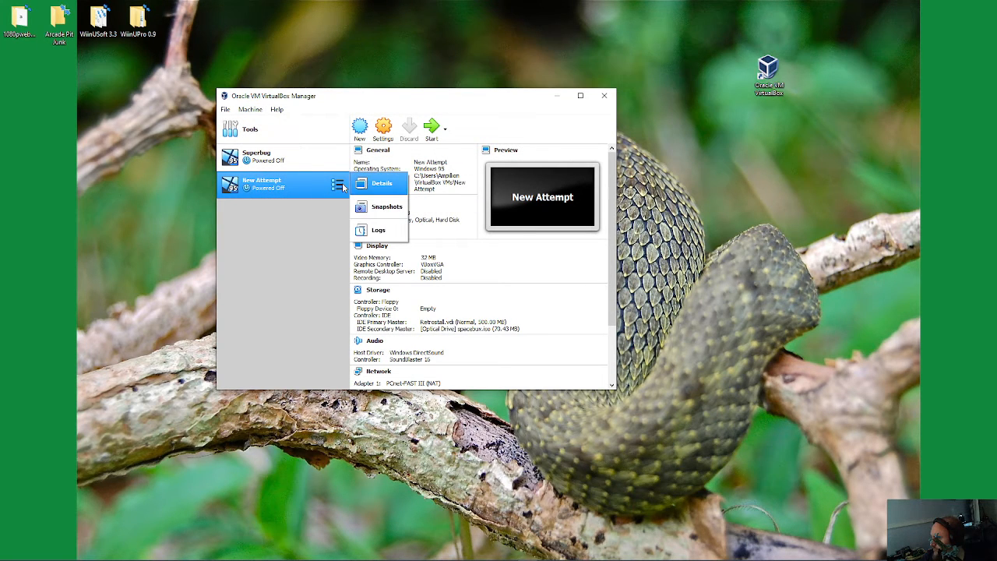
pyautogui.click(382, 183)
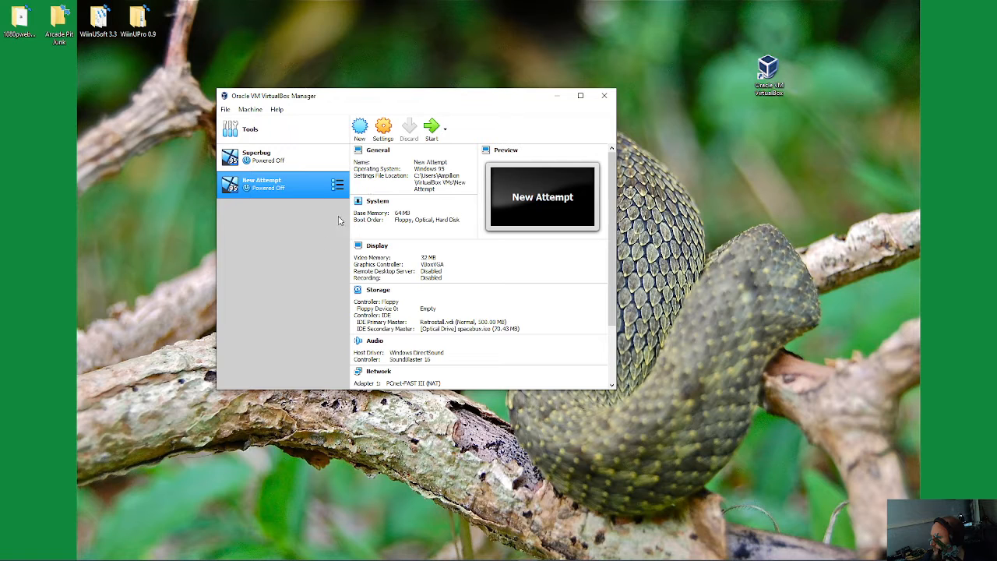
pyautogui.scroll(-3)
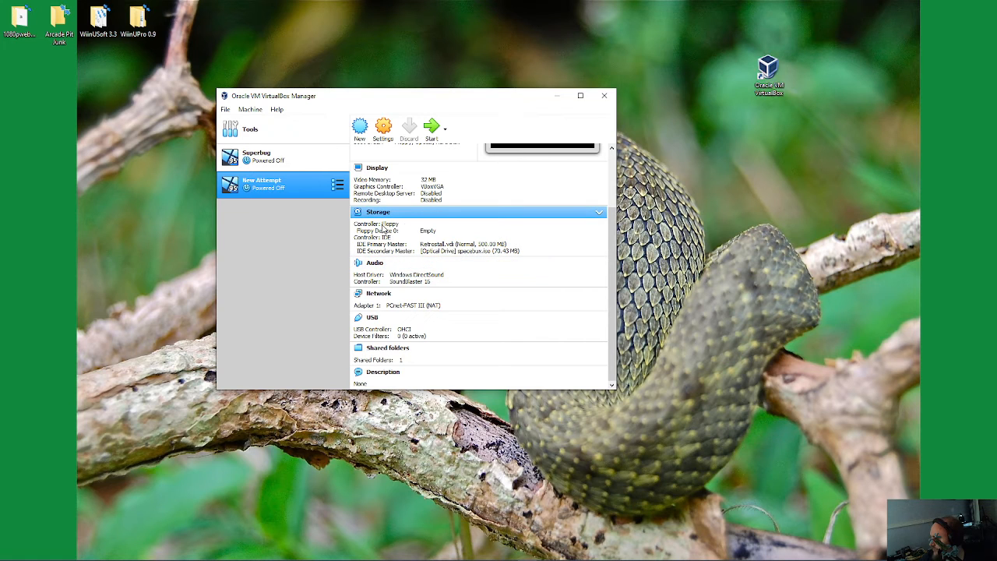
# Step: Show the disk image choices for Floppy Device 0's empty drive
pyautogui.click(429, 230)
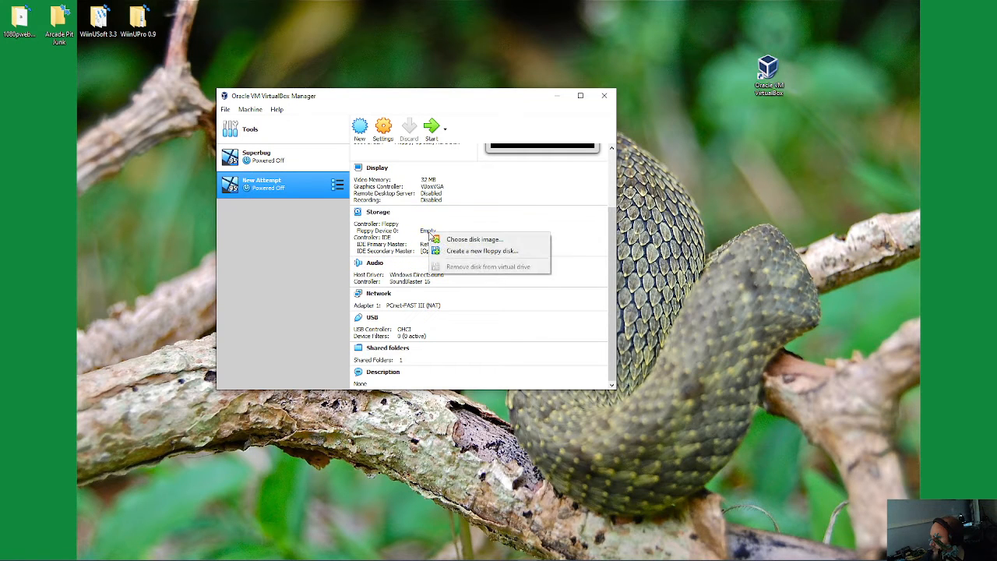
pyautogui.moveTo(295, 304)
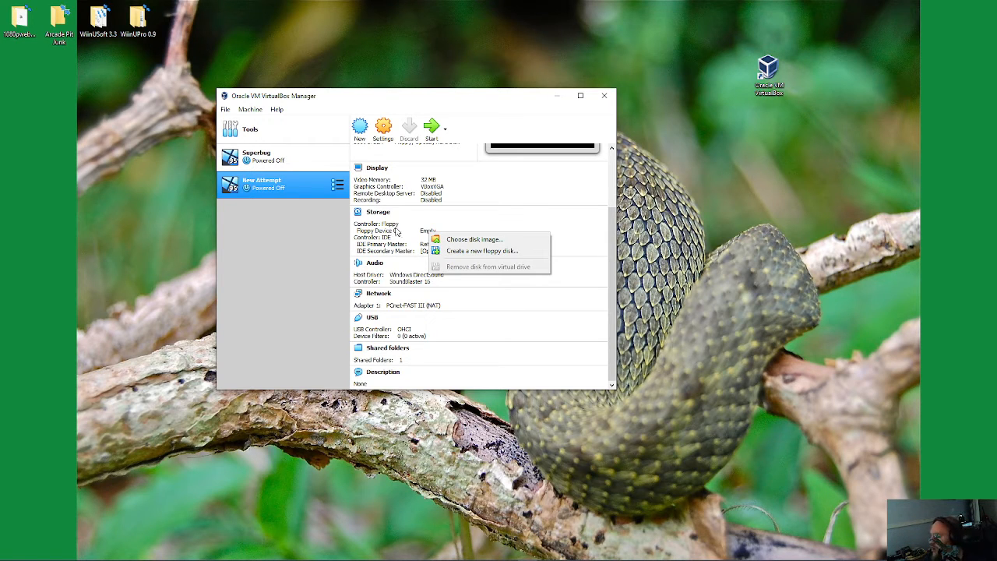
pyautogui.moveTo(466, 224)
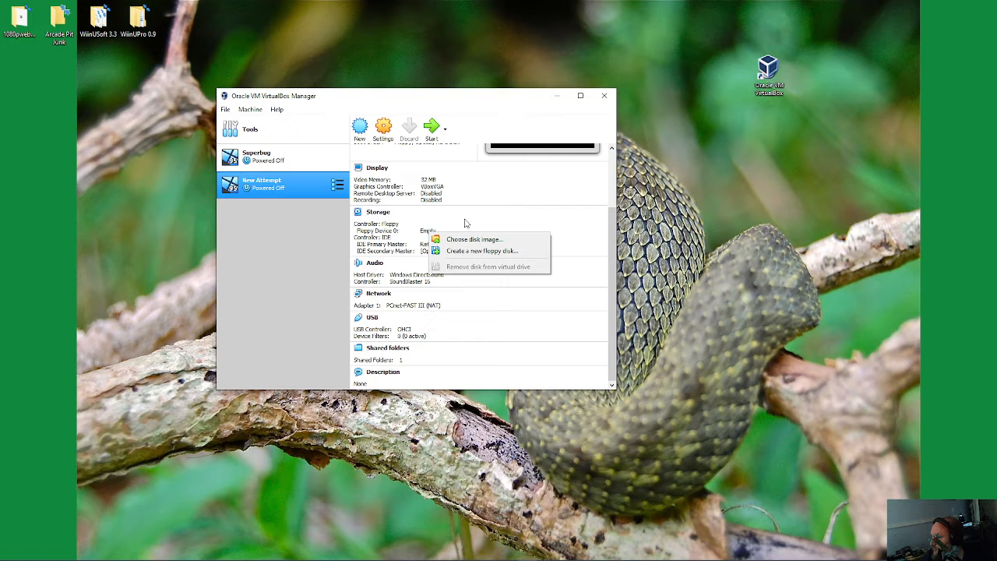
pyautogui.moveTo(457, 236)
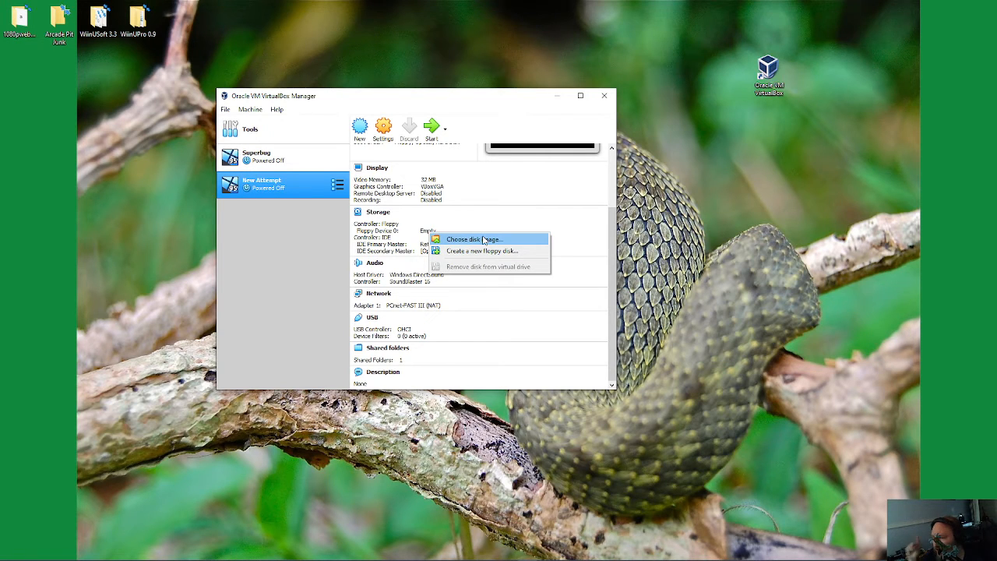
pyautogui.moveTo(473, 239)
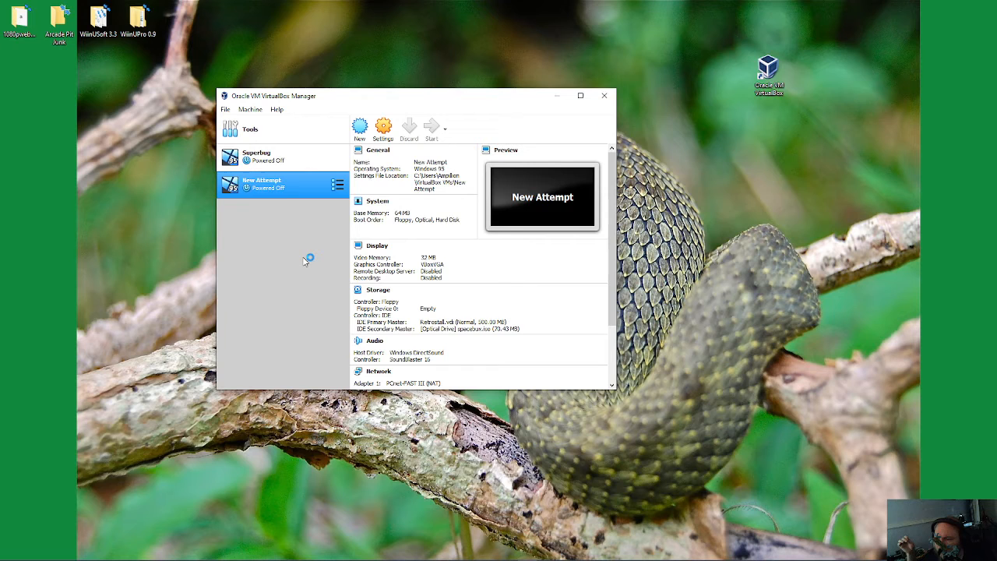
# Step: Boot New Attempt into Windows 95 and dismiss the networking DLL error
pyautogui.click(430, 129)
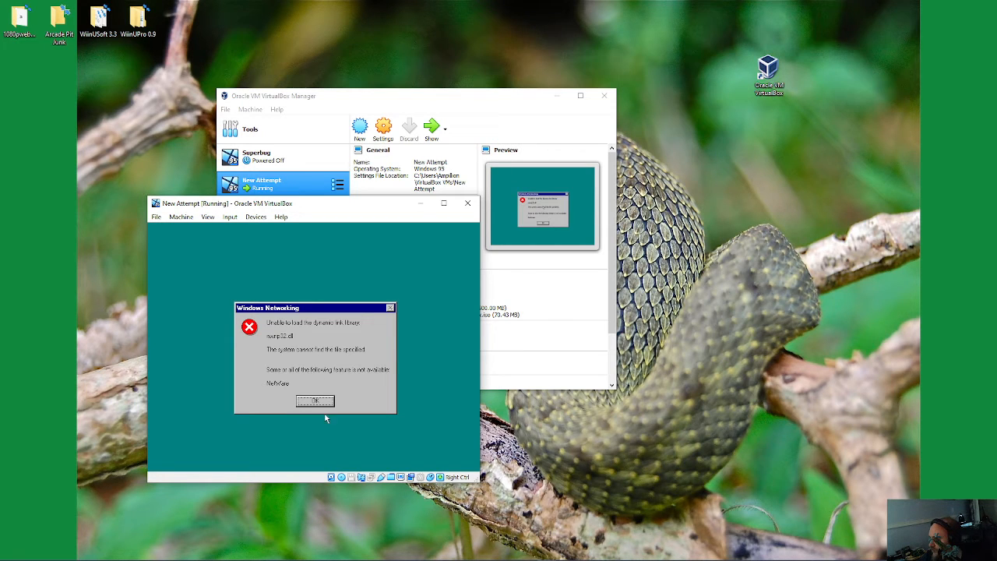
pyautogui.click(315, 400)
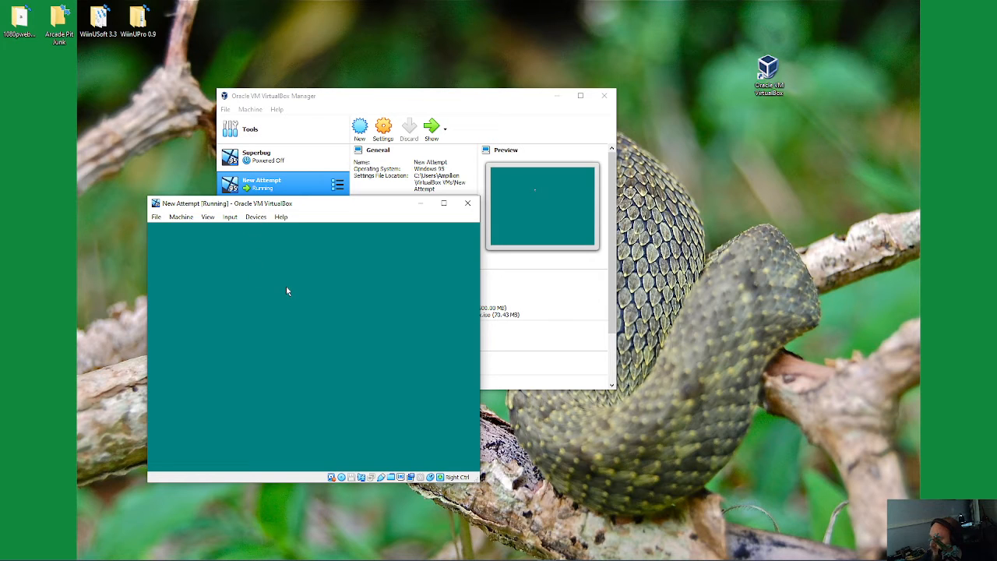
pyautogui.moveTo(290, 290)
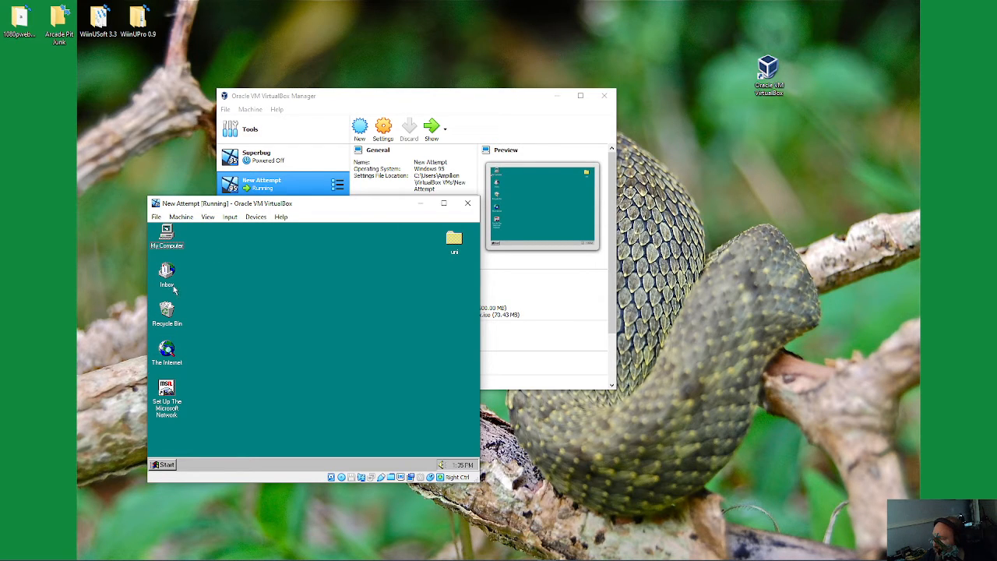
# Step: At the Windows 95 desktop, show VirtualBox's Devices optical drive choices with spacebux.iso mounted
pyautogui.click(162, 464)
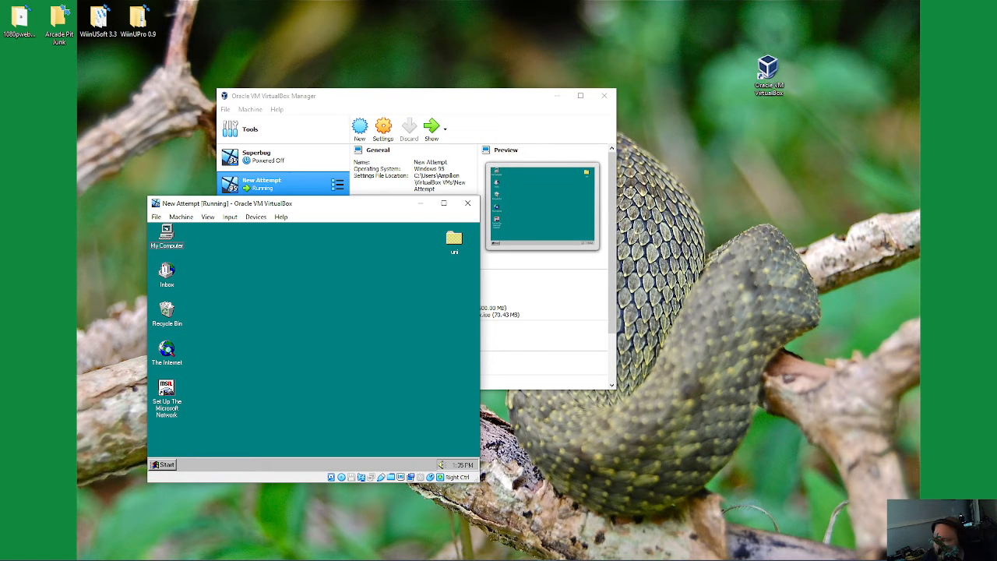
pyautogui.moveTo(383, 348)
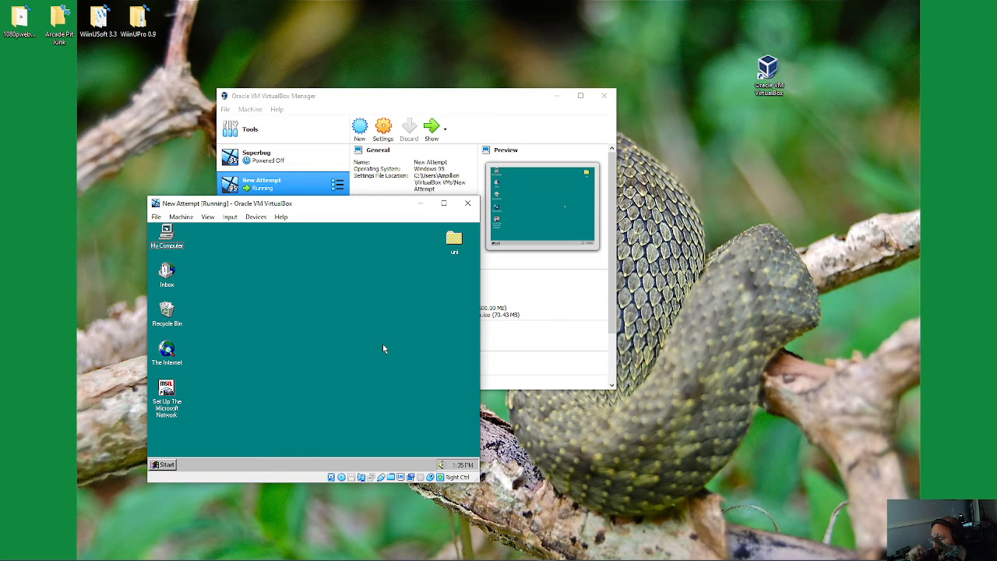
pyautogui.moveTo(299, 232)
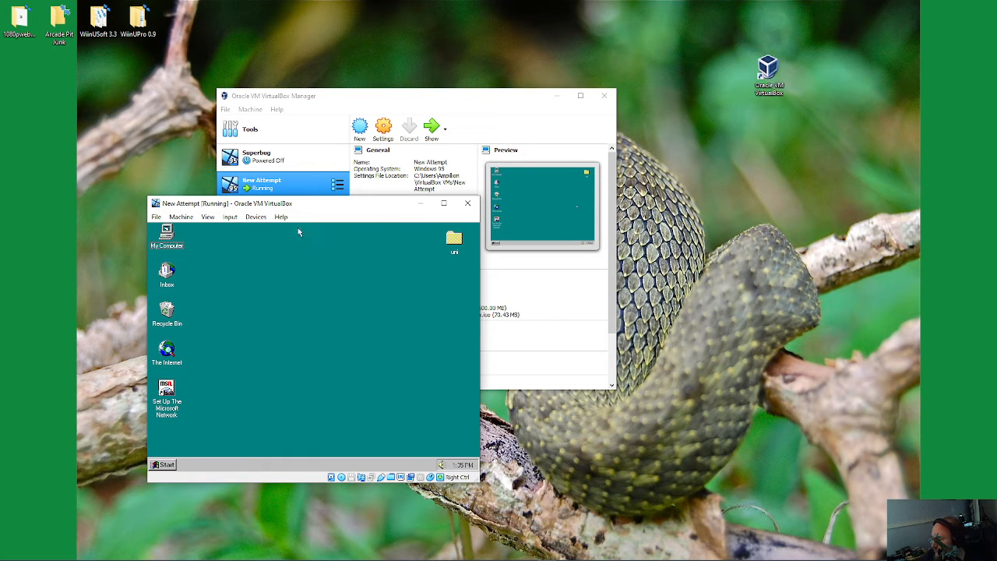
pyautogui.moveTo(181, 429)
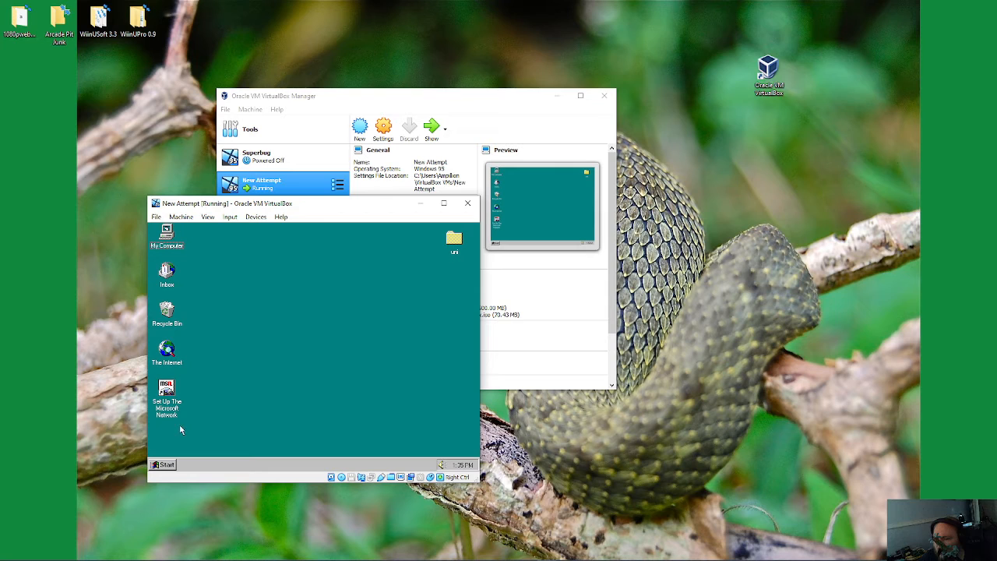
pyautogui.moveTo(420, 436)
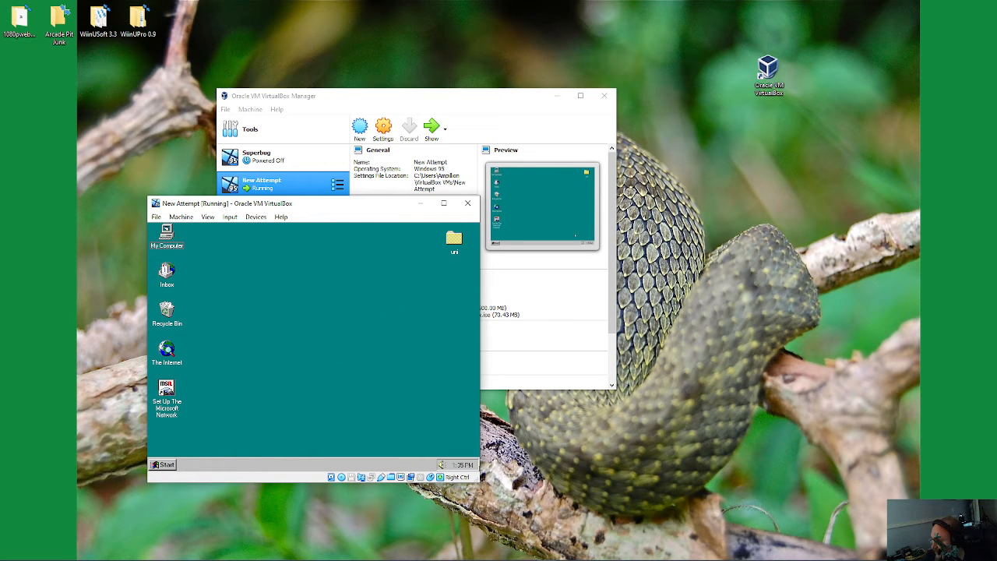
pyautogui.moveTo(407, 317)
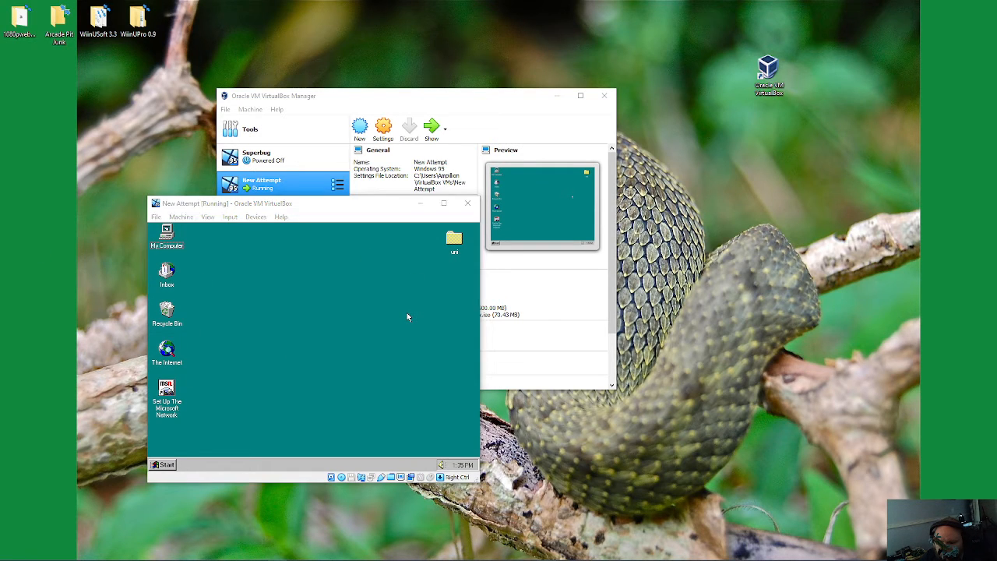
pyautogui.moveTo(350, 437)
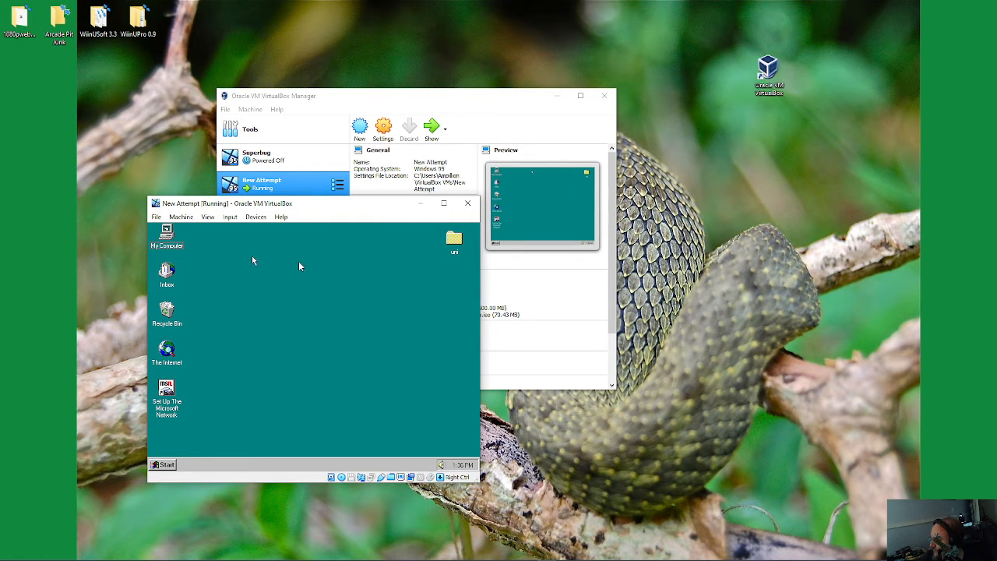
pyautogui.click(255, 217)
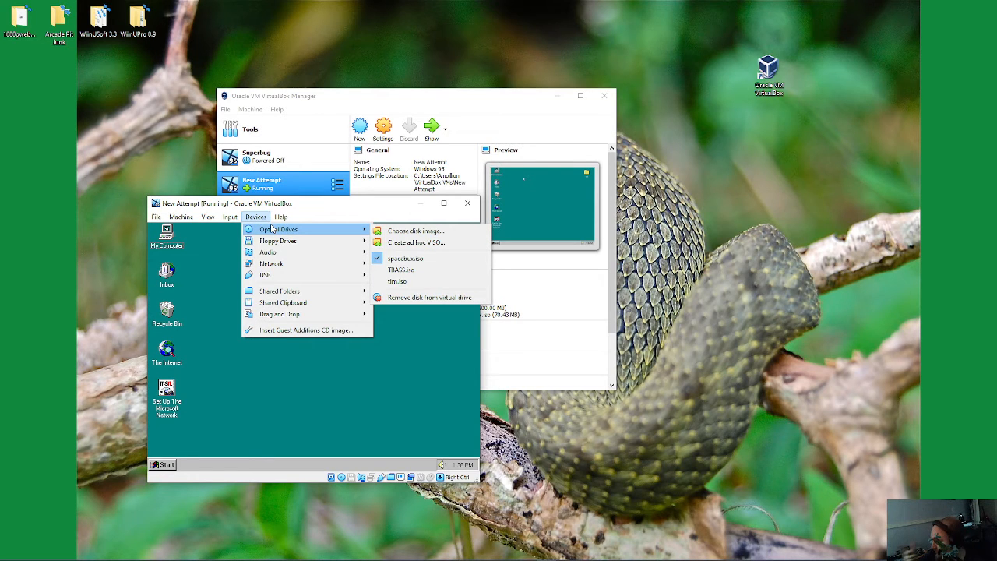
pyautogui.moveTo(401, 269)
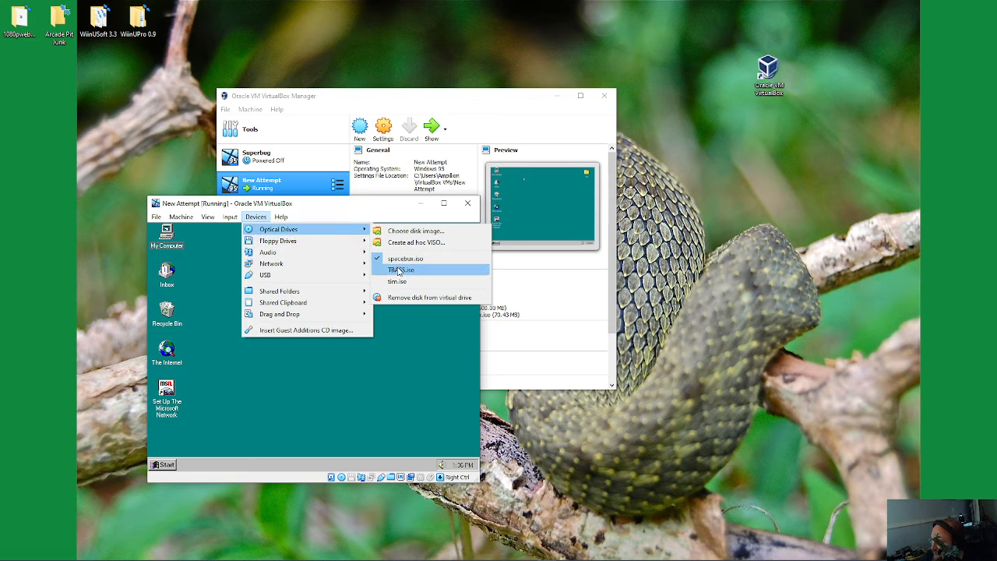
pyautogui.moveTo(397, 282)
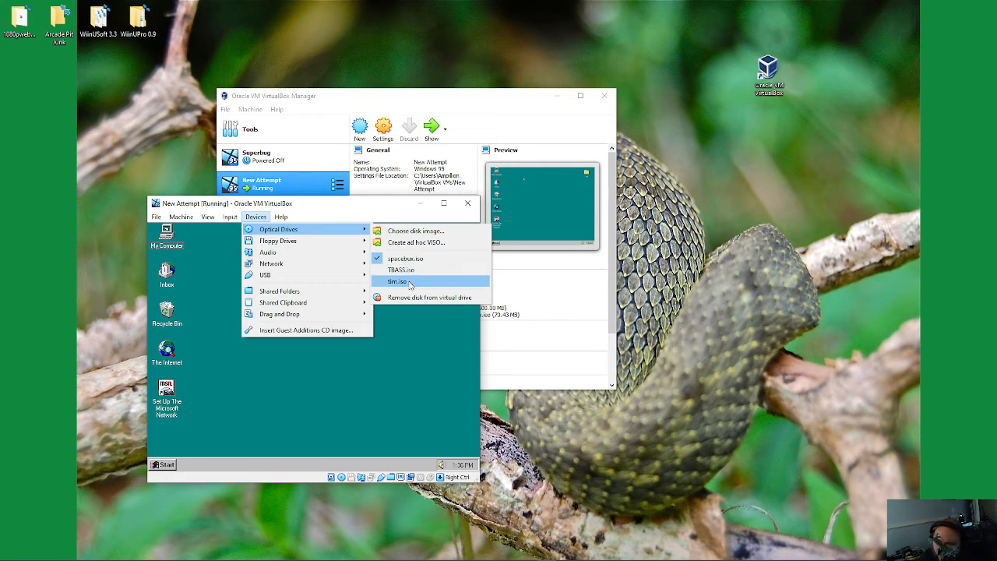
pyautogui.moveTo(401, 269)
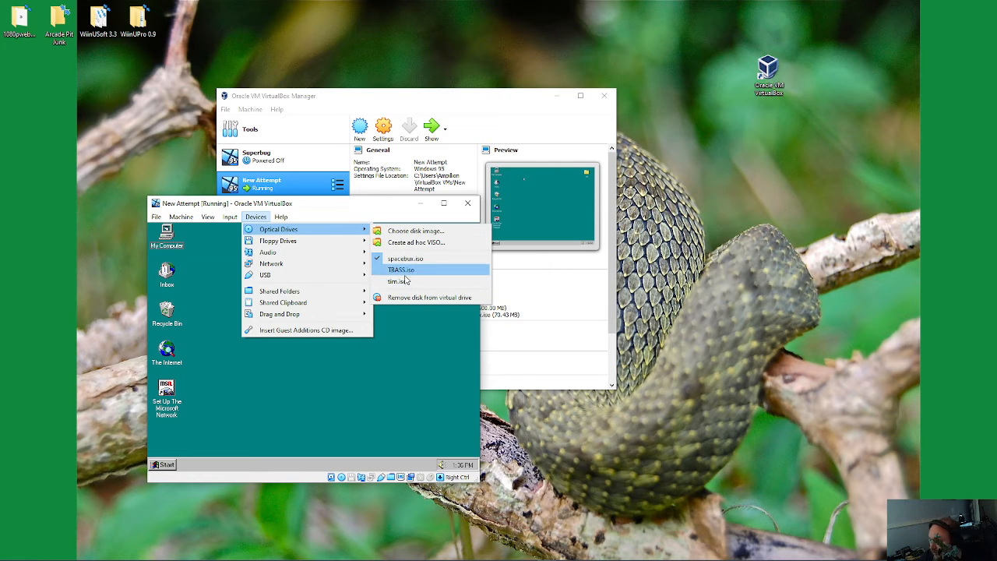
pyautogui.moveTo(399, 281)
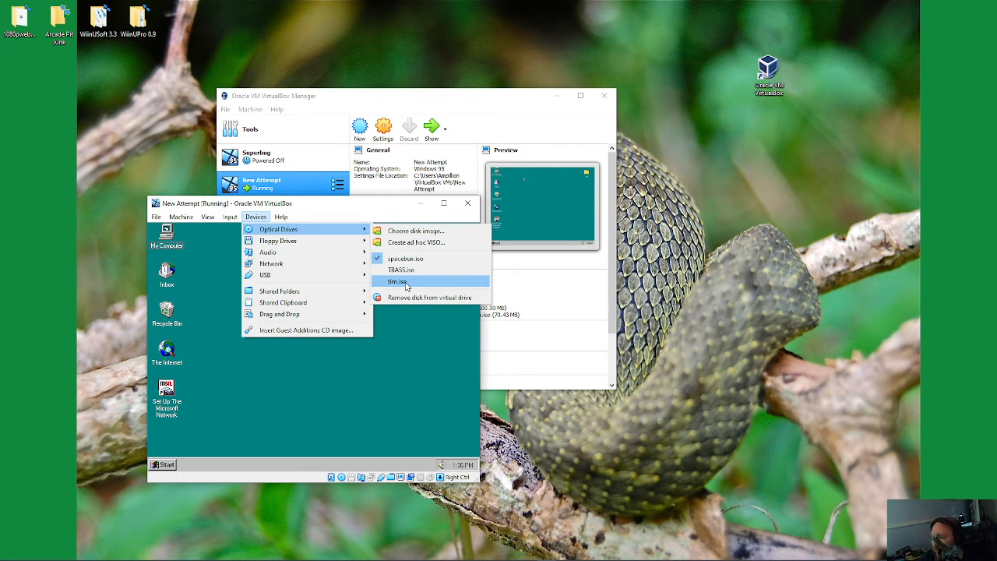
pyautogui.moveTo(398, 281)
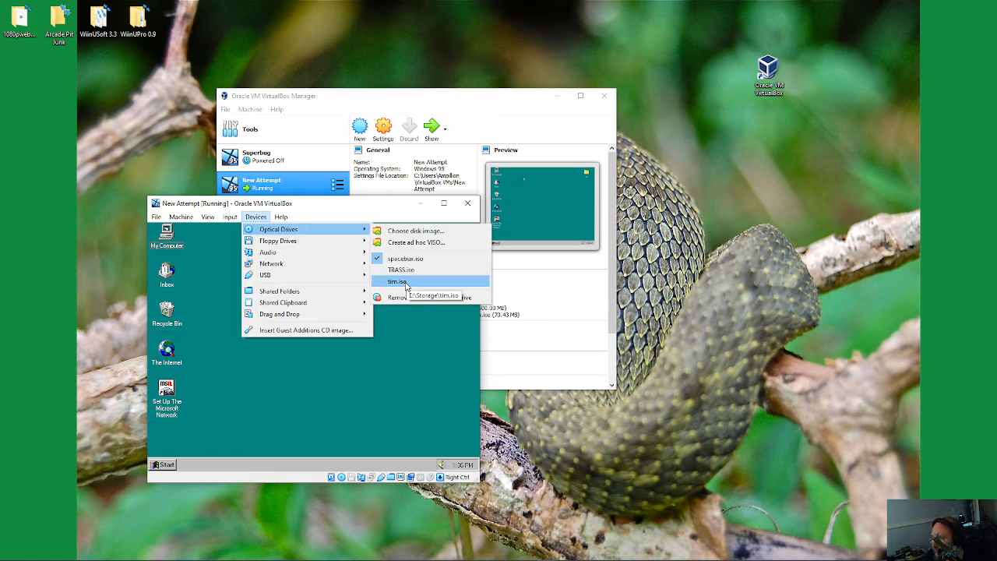
pyautogui.moveTo(374, 214)
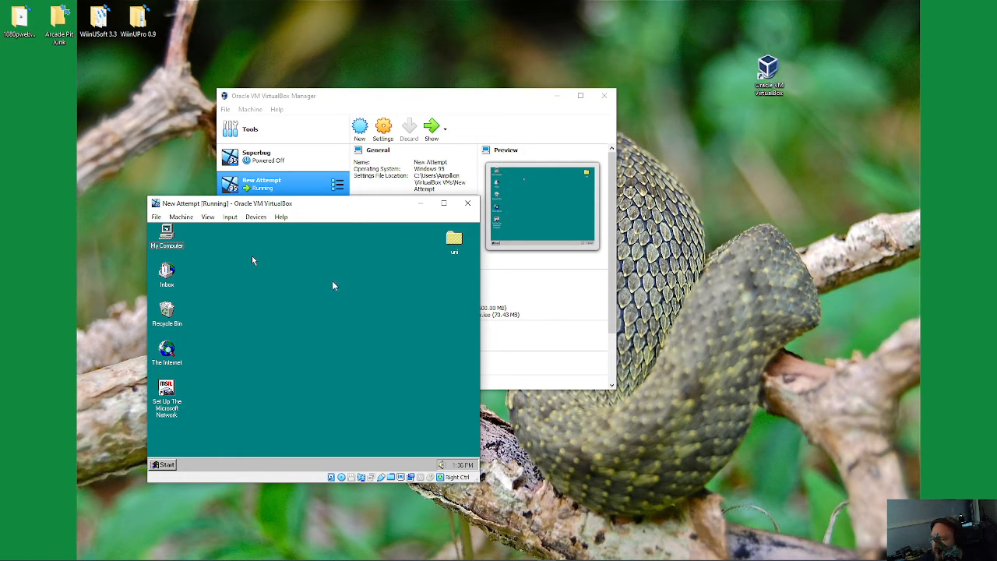
pyautogui.moveTo(198, 458)
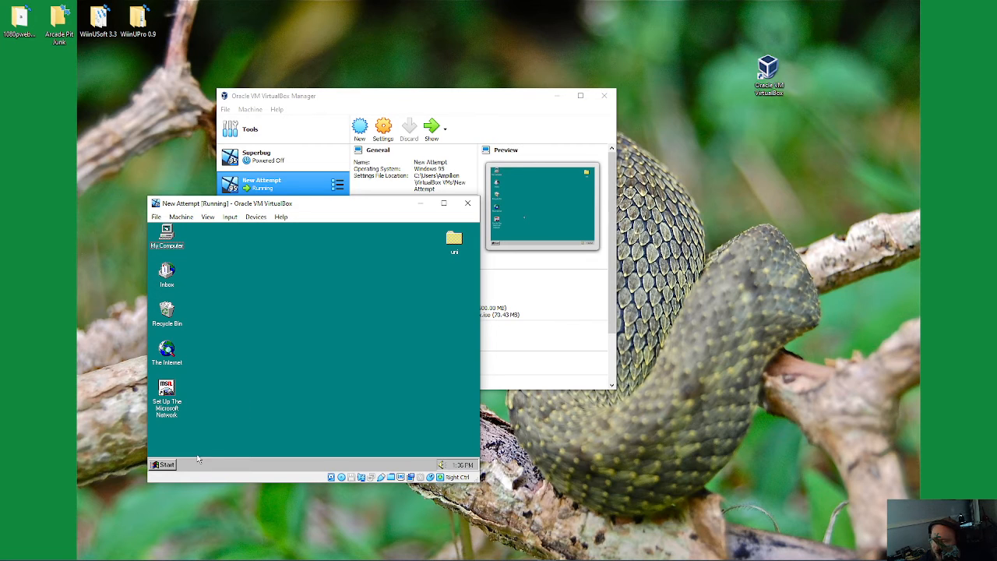
# Step: Browse drive D: in Windows Explorer to check the mounted game disc's contents
pyautogui.click(162, 465)
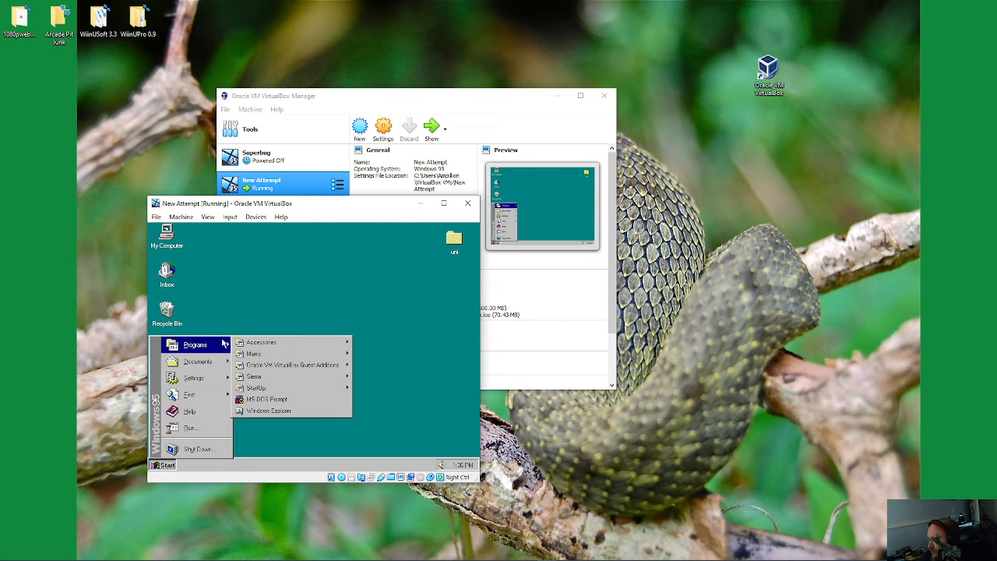
pyautogui.click(270, 410)
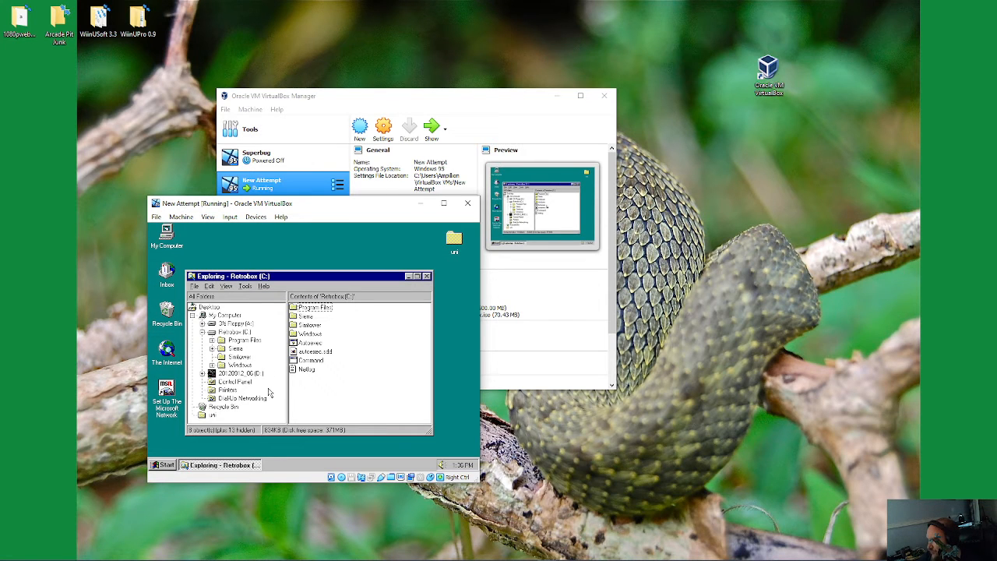
pyautogui.click(233, 373)
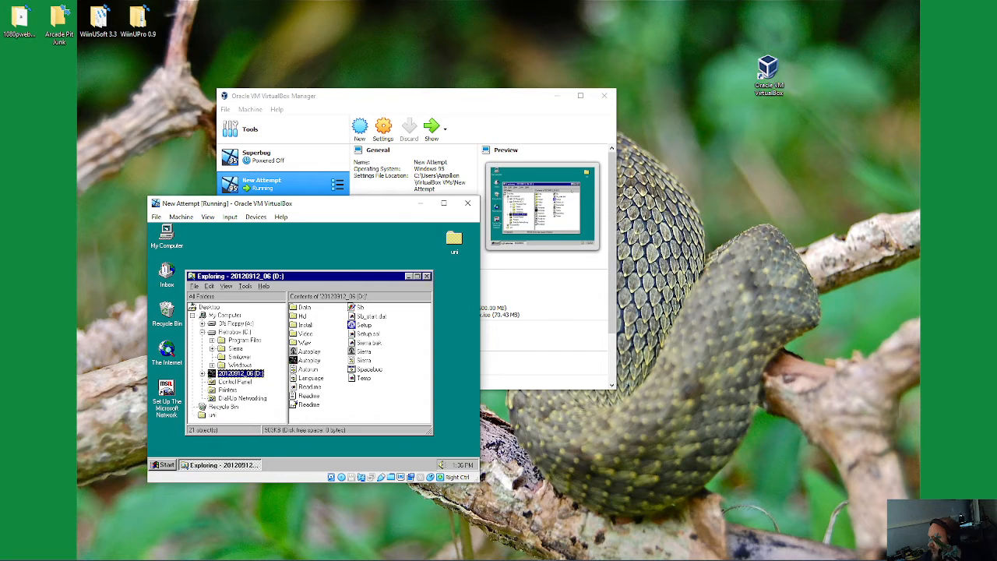
pyautogui.click(162, 464)
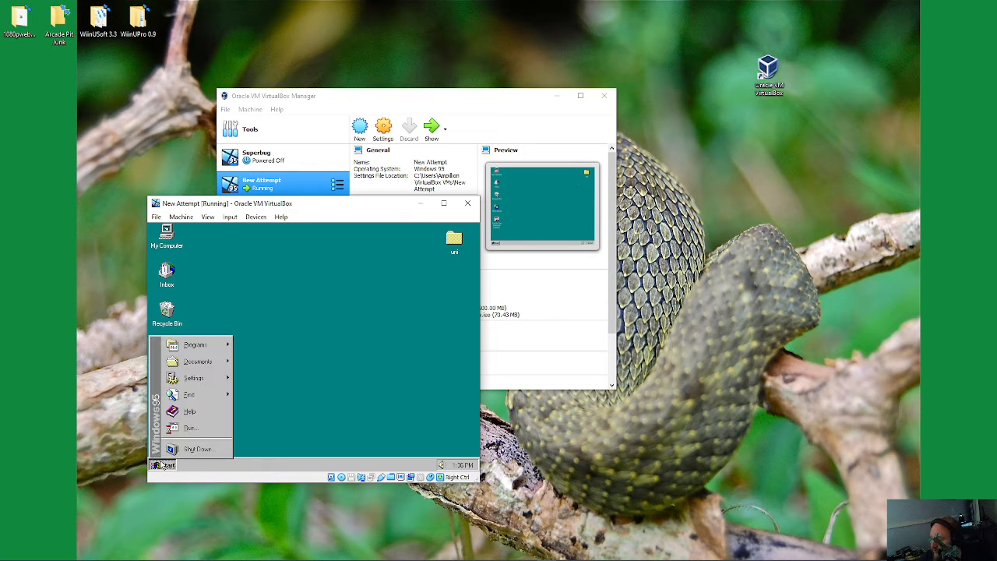
pyautogui.moveTo(270, 365)
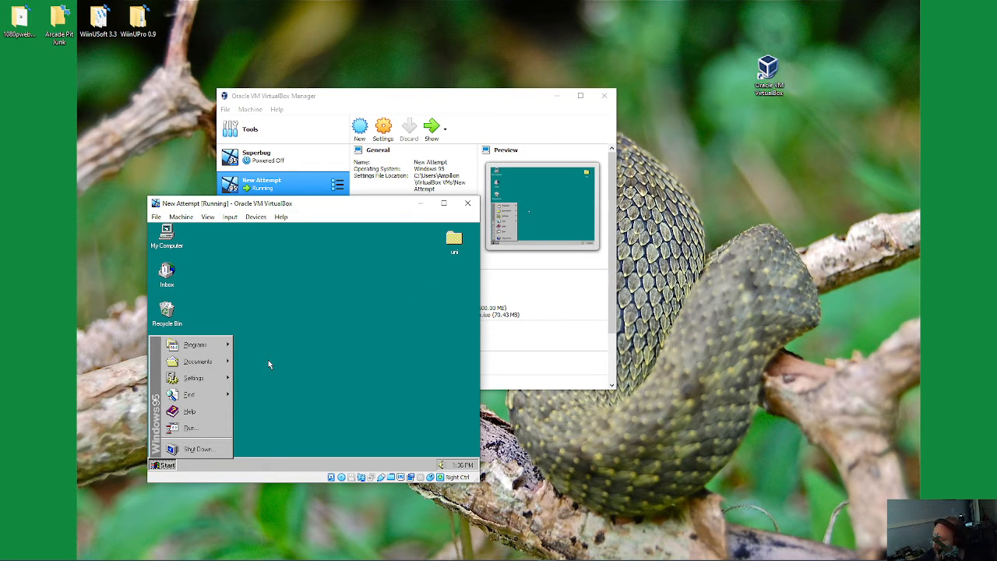
# Step: Launch Space Bucks from Start > Programs > Sierra
pyautogui.click(195, 344)
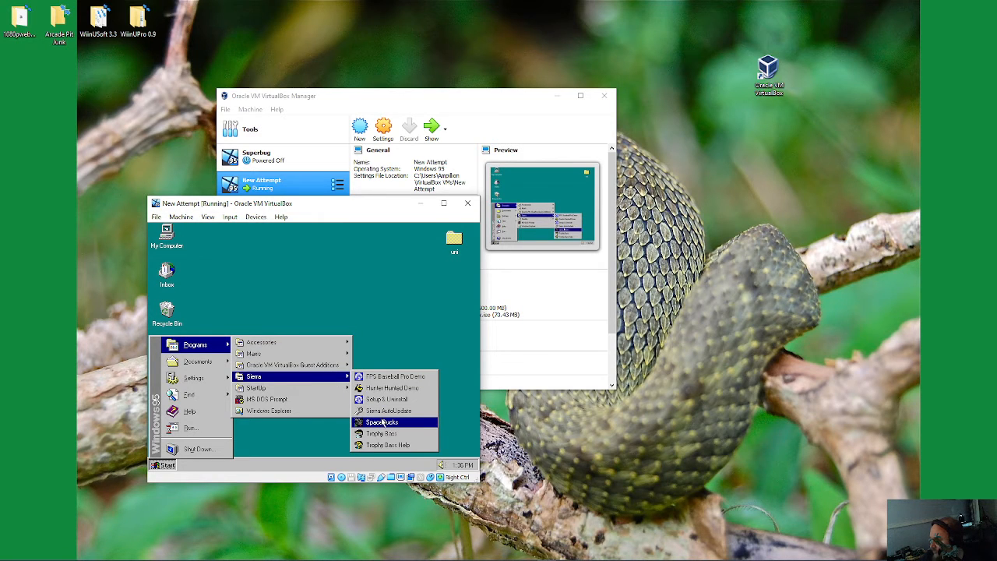
pyautogui.click(381, 421)
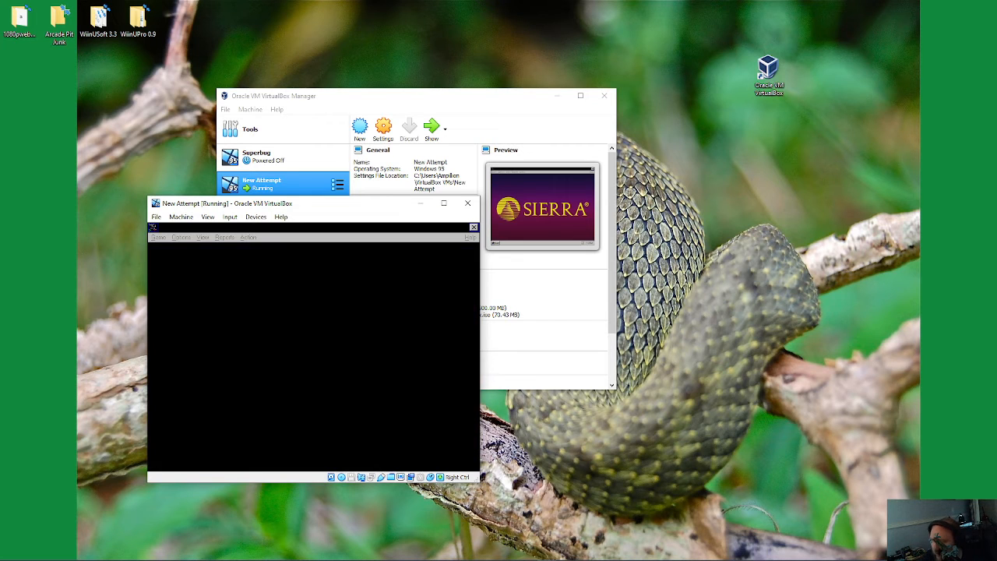
# Step: Verify via Devices > Optical Drives that spacebux.iso is the mounted disc while the intro plays
pyautogui.click(255, 216)
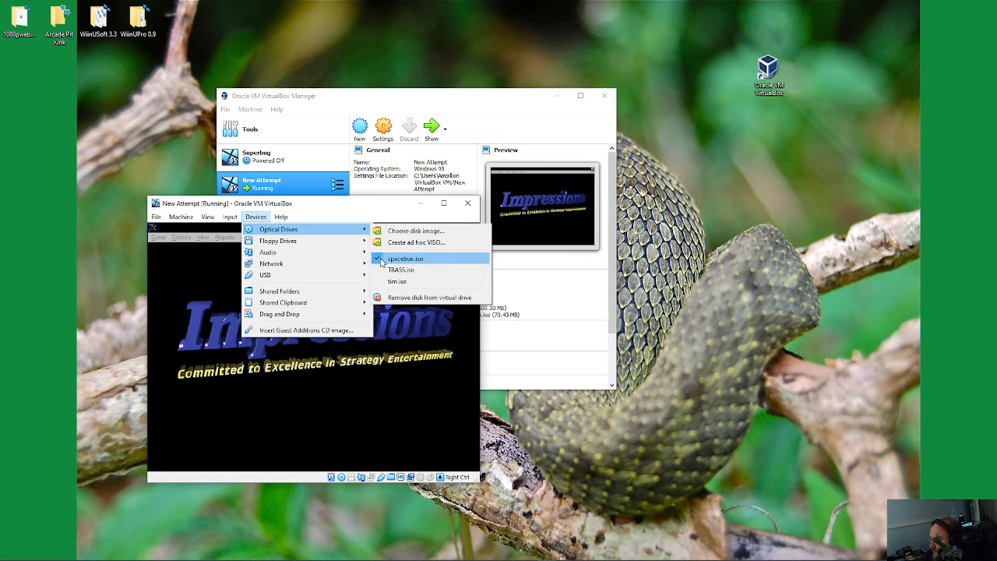
pyautogui.moveTo(405, 258)
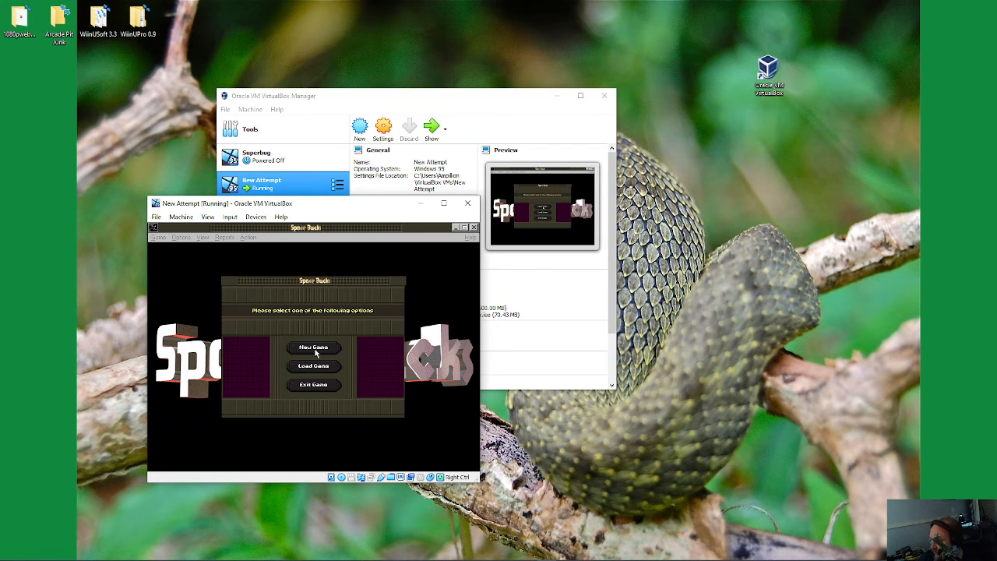
pyautogui.moveTo(337, 345)
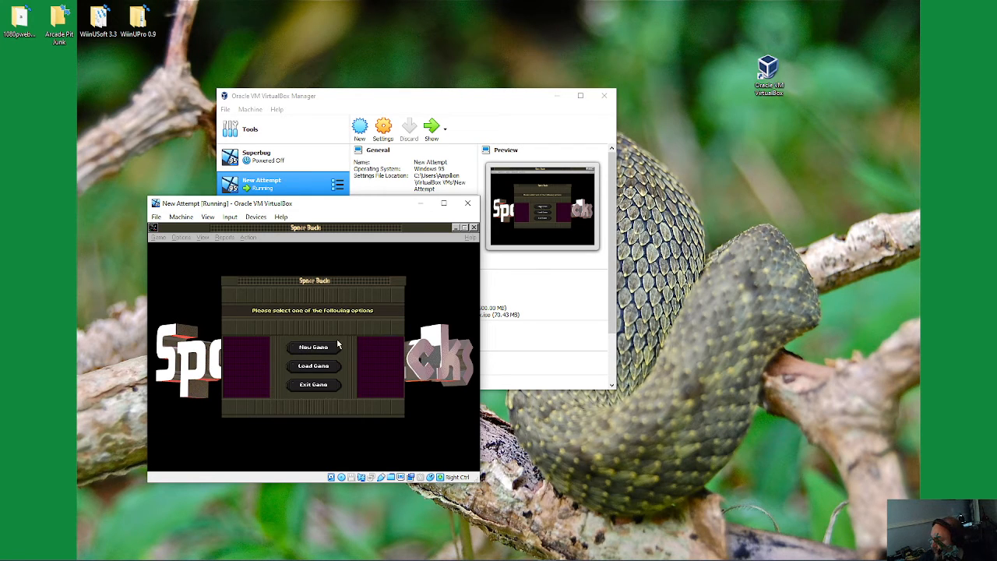
# Step: Start a new game as Galactic Express, green colour, default race, chosen difficulty, reaching the star map
pyautogui.click(312, 346)
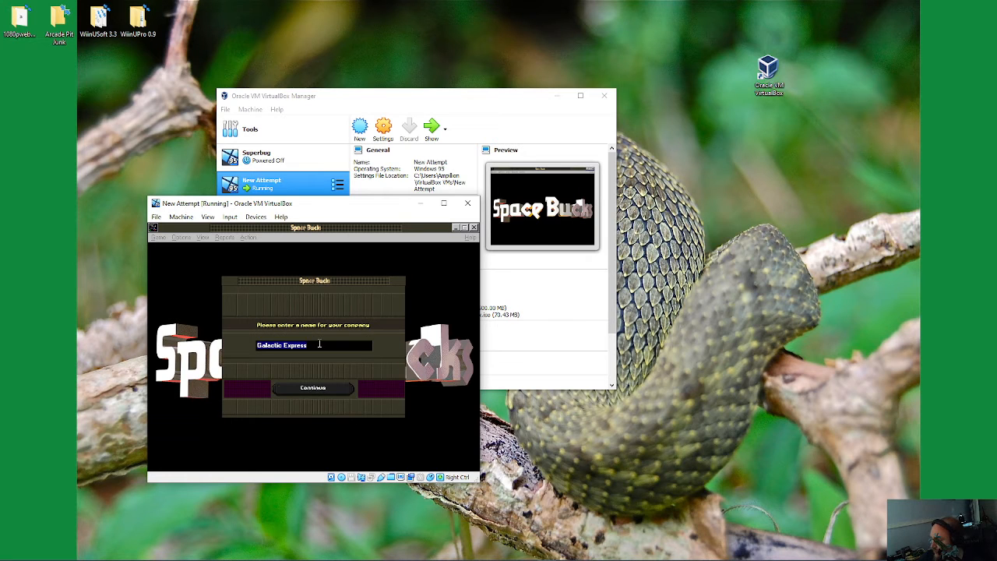
pyautogui.click(312, 387)
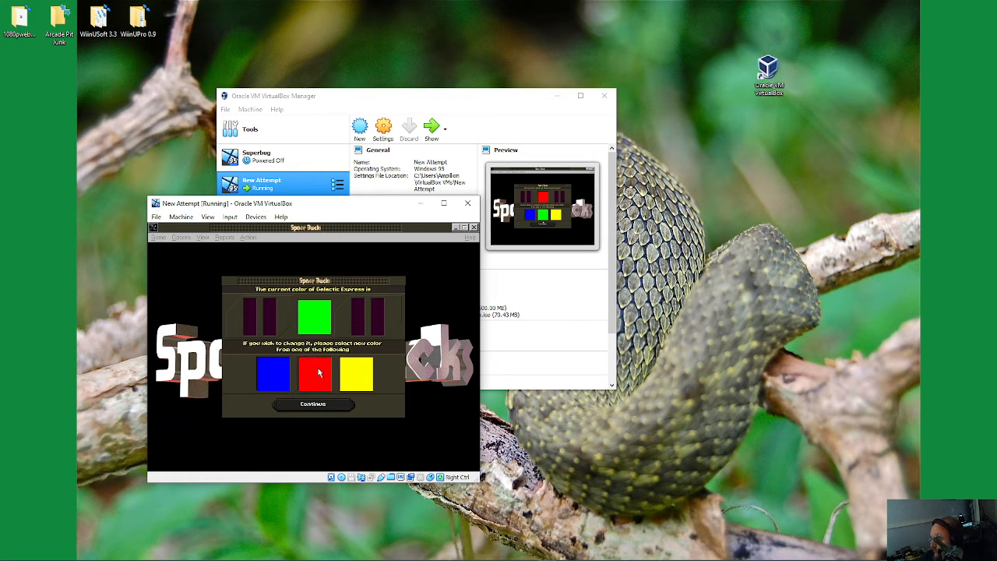
pyautogui.click(311, 403)
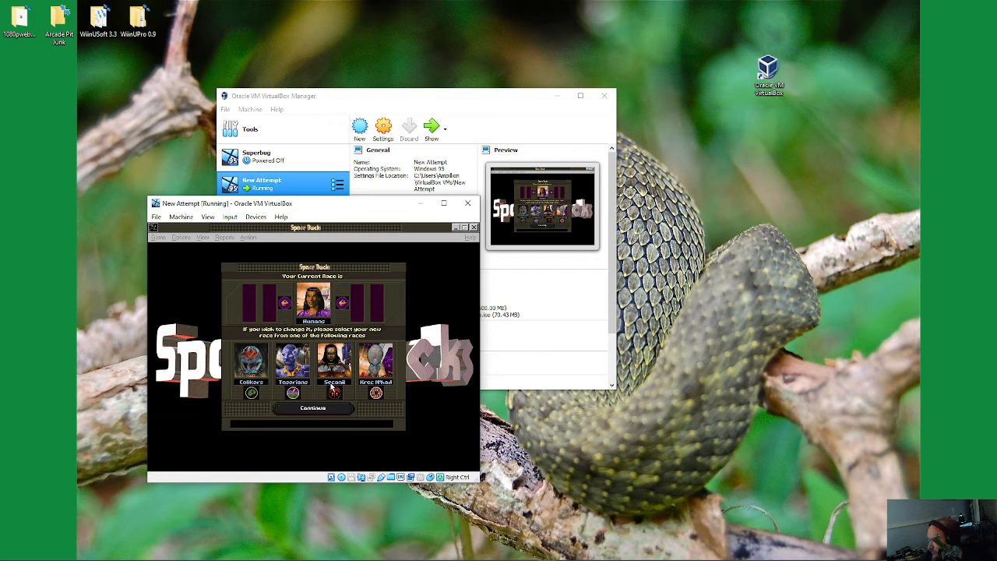
pyautogui.click(313, 407)
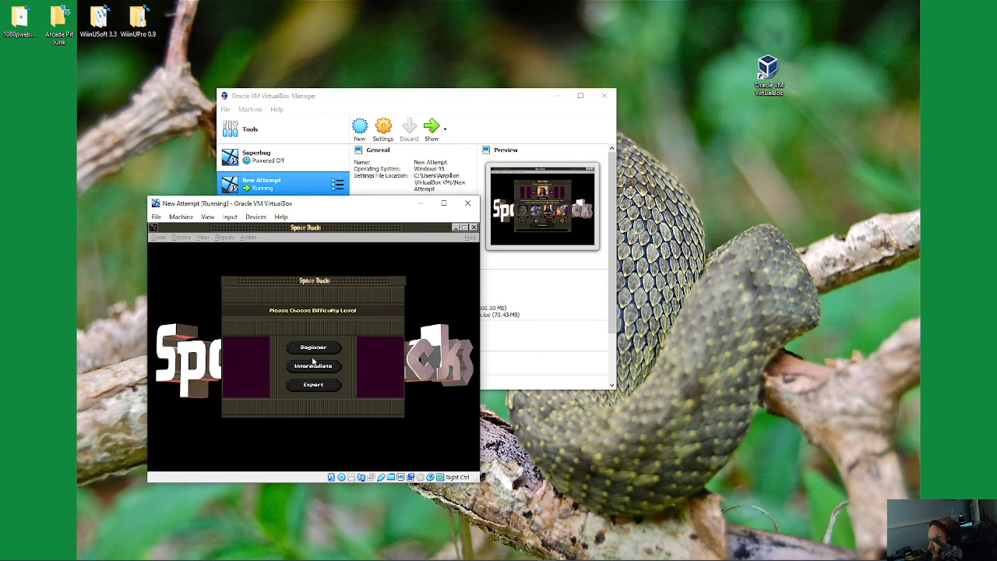
pyautogui.click(313, 366)
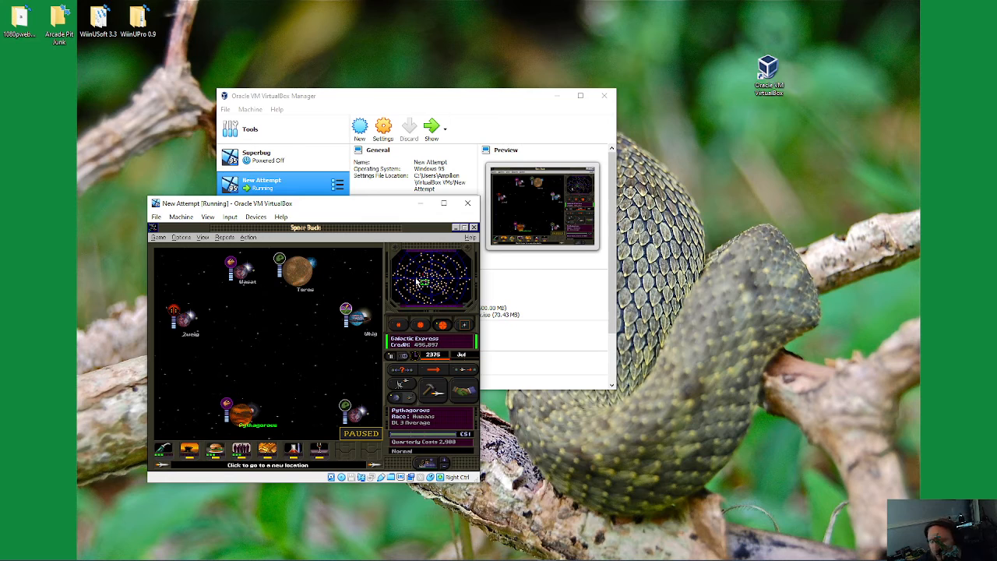
pyautogui.moveTo(260, 269)
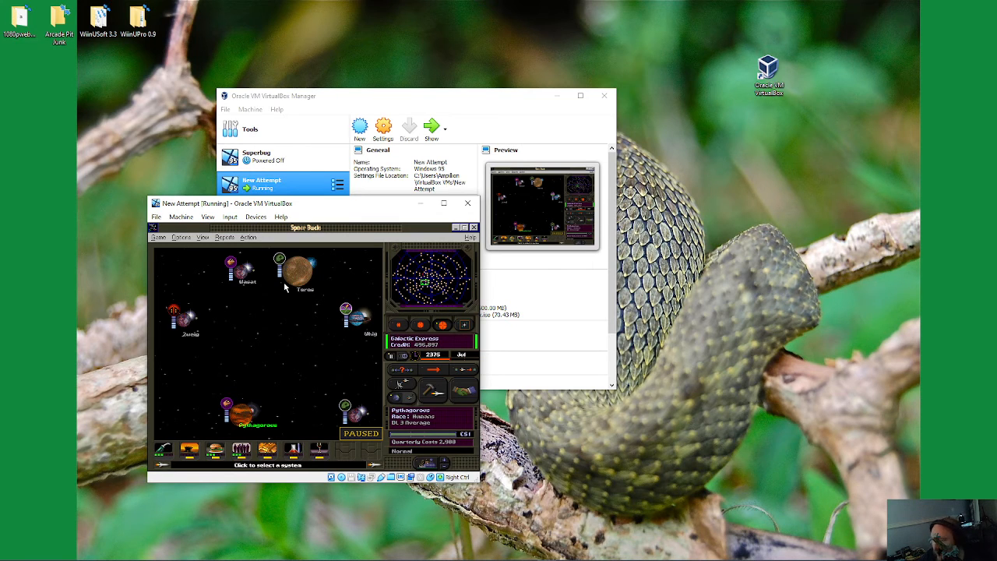
pyautogui.moveTo(280, 309)
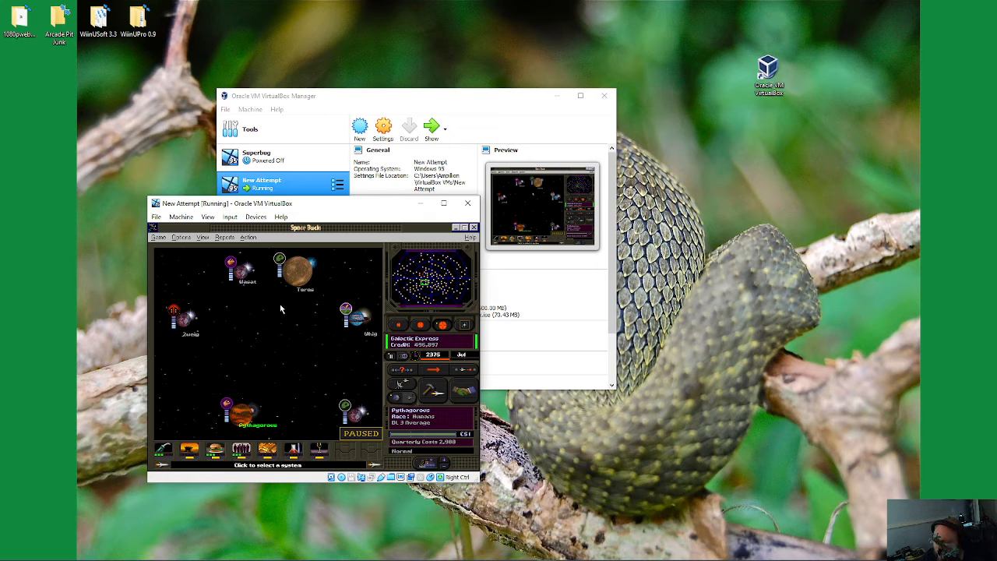
pyautogui.moveTo(400, 320)
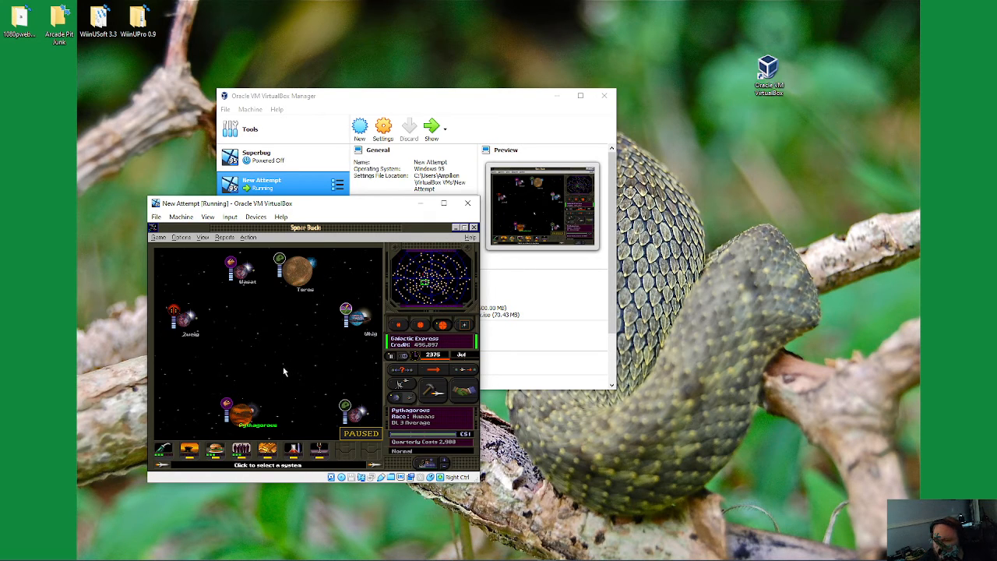
pyautogui.moveTo(240, 351)
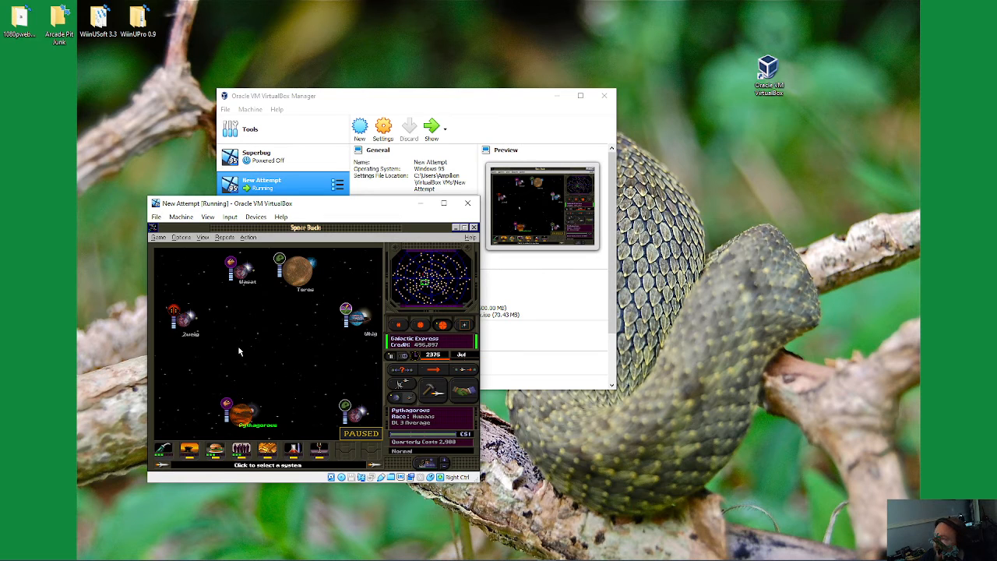
pyautogui.moveTo(242, 377)
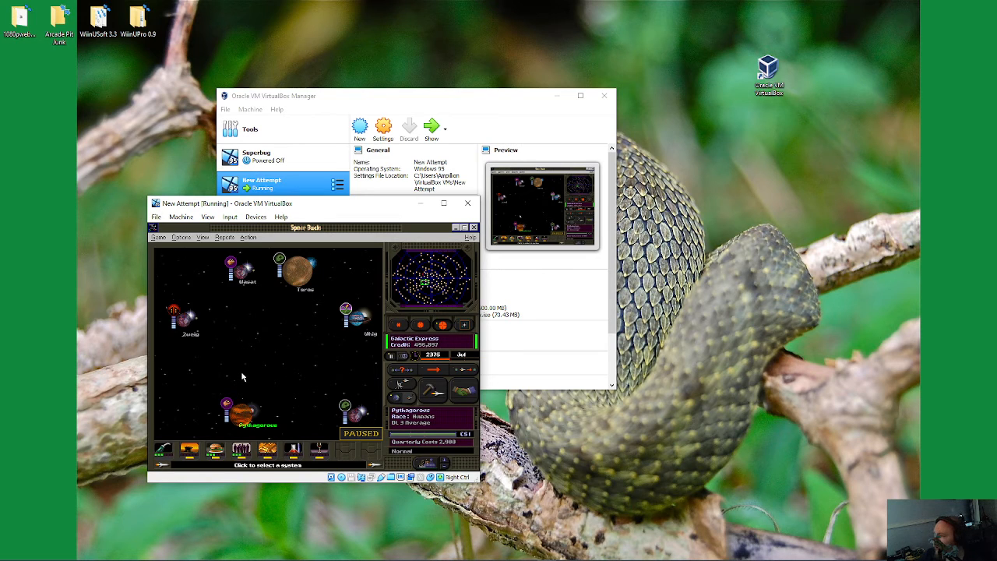
pyautogui.moveTo(189, 343)
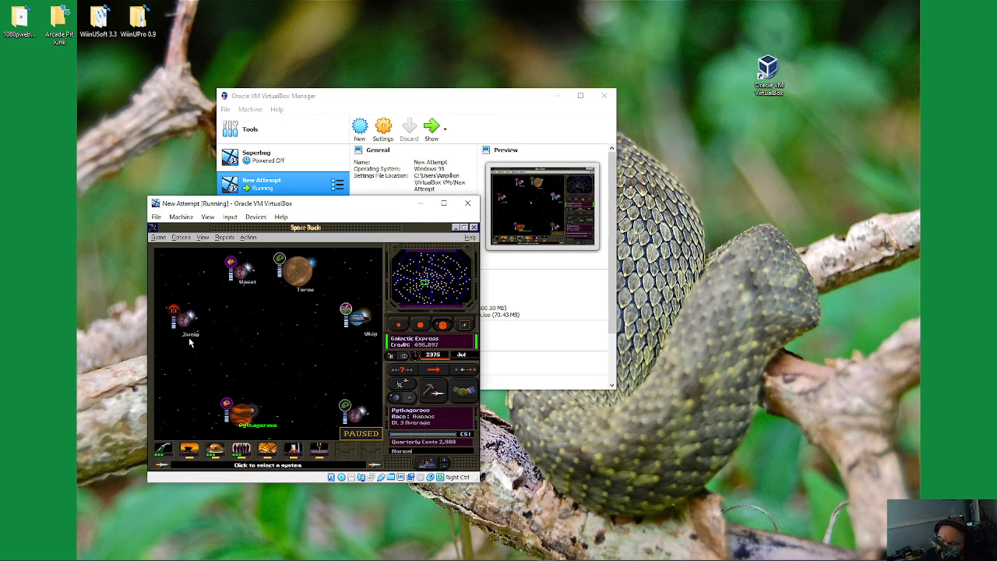
pyautogui.moveTo(239, 345)
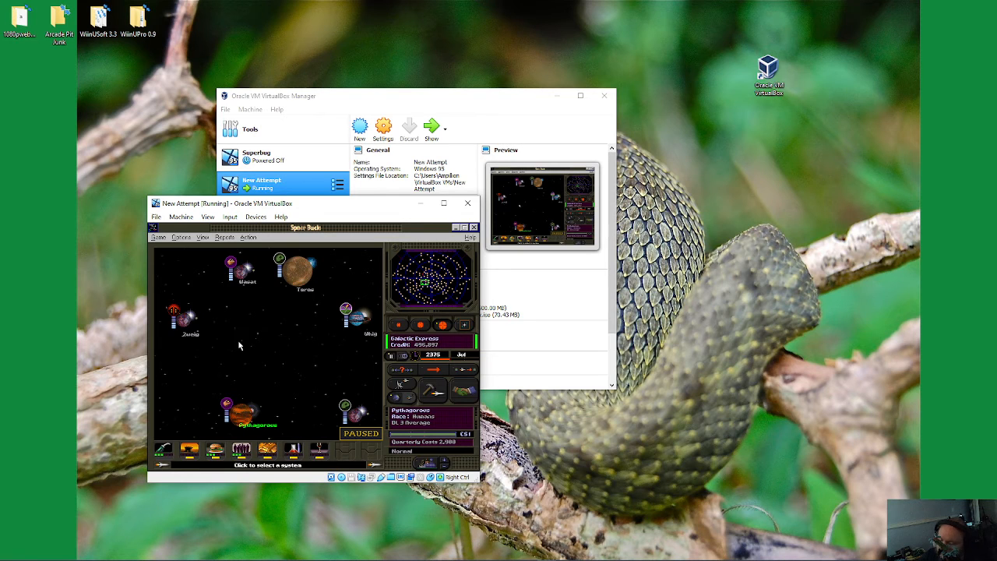
pyautogui.moveTo(239, 355)
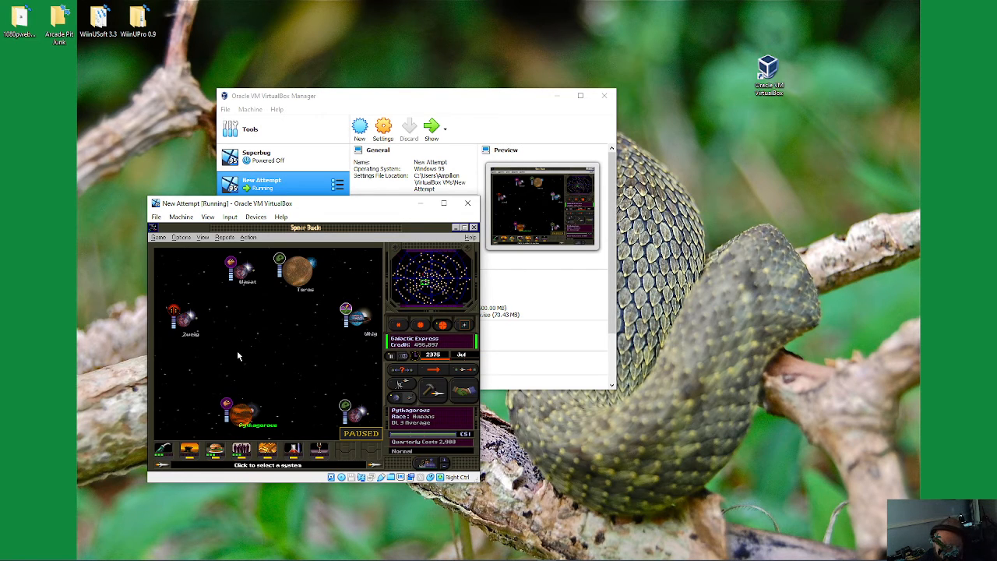
pyautogui.moveTo(265, 344)
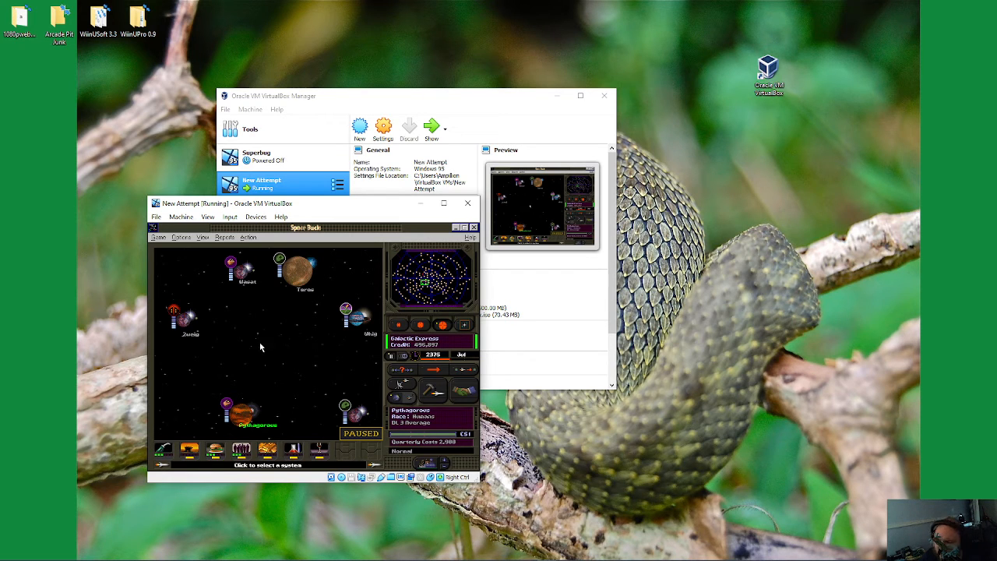
pyautogui.moveTo(339, 333)
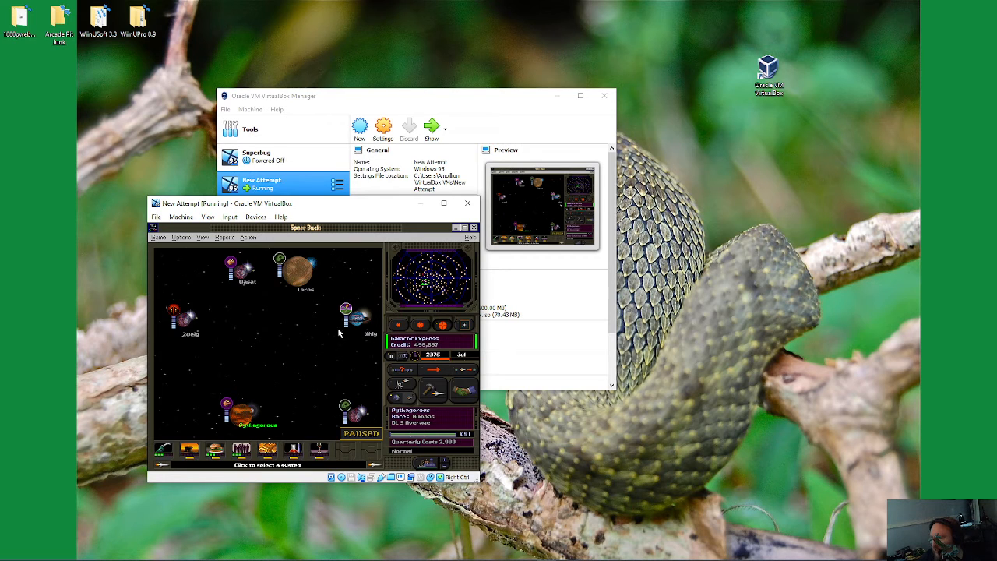
pyautogui.moveTo(240, 347)
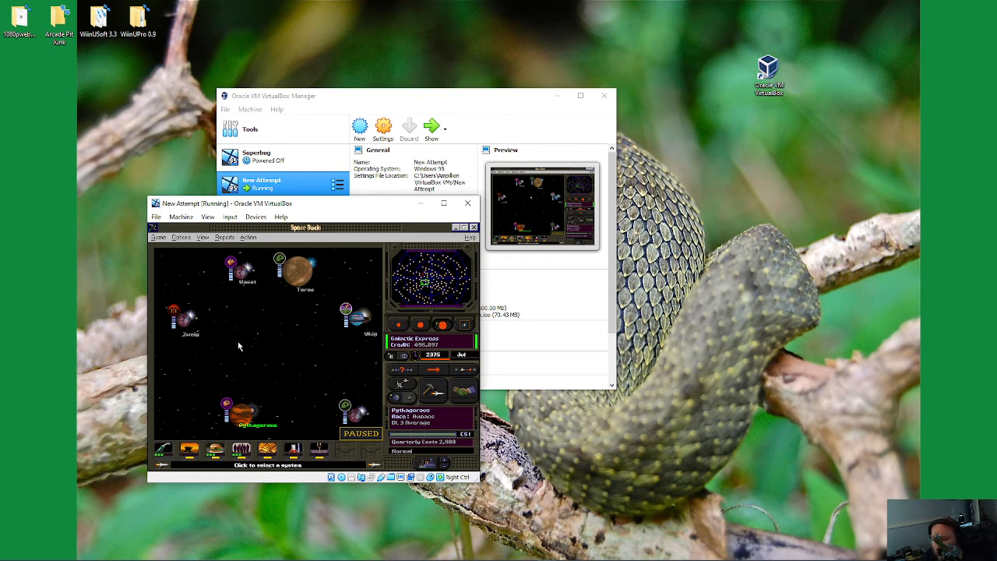
pyautogui.moveTo(218, 341)
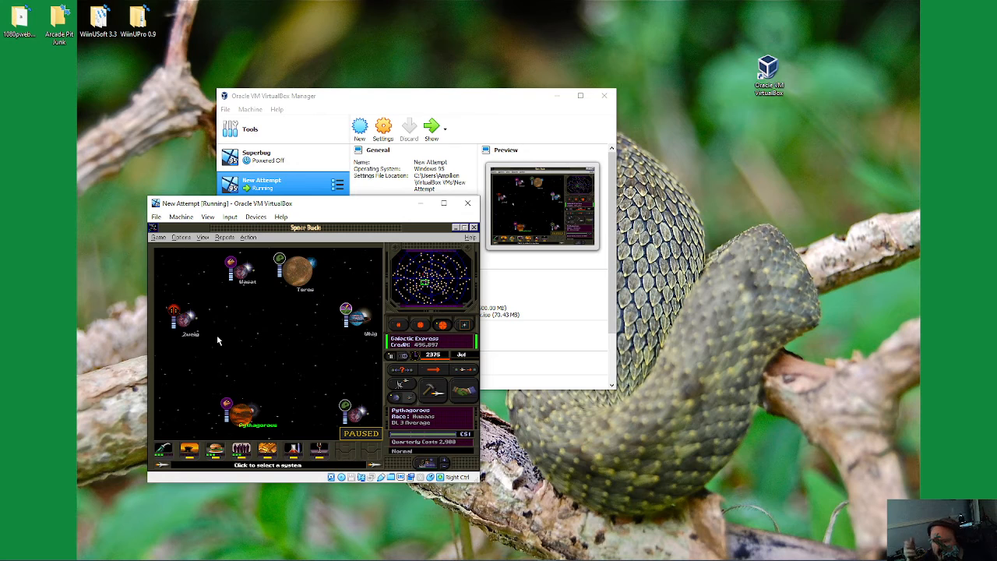
pyautogui.moveTo(222, 338)
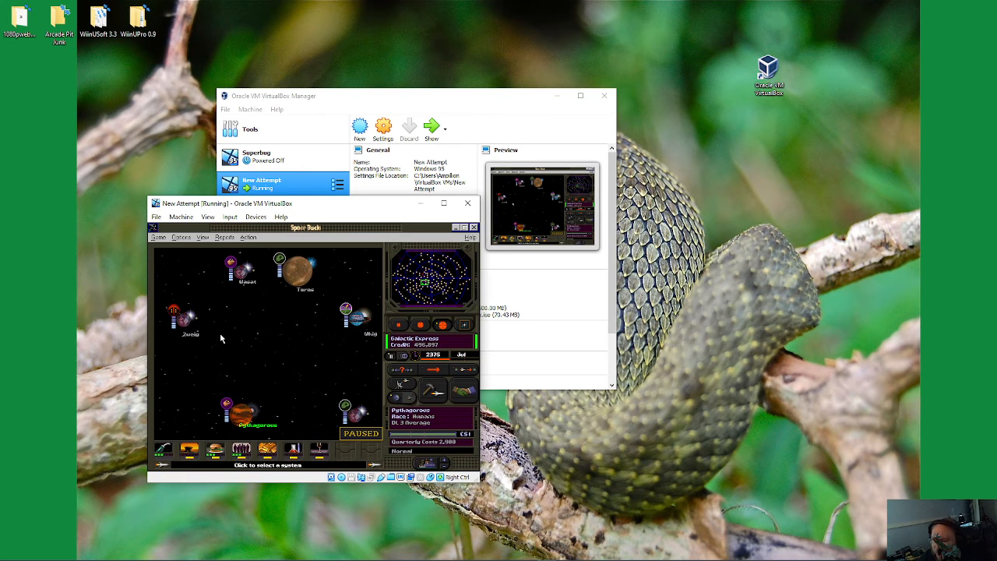
pyautogui.moveTo(220, 343)
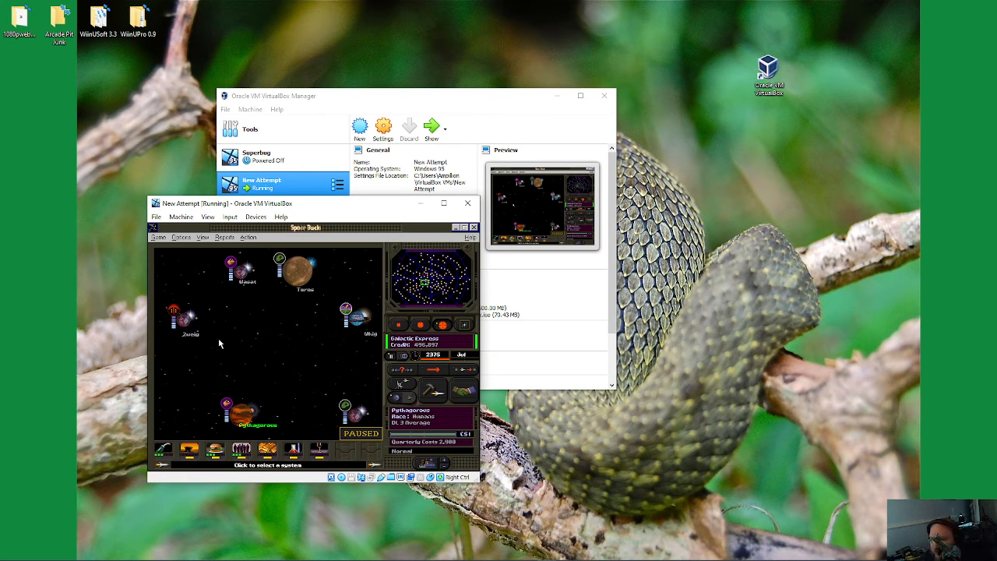
pyautogui.moveTo(326, 296)
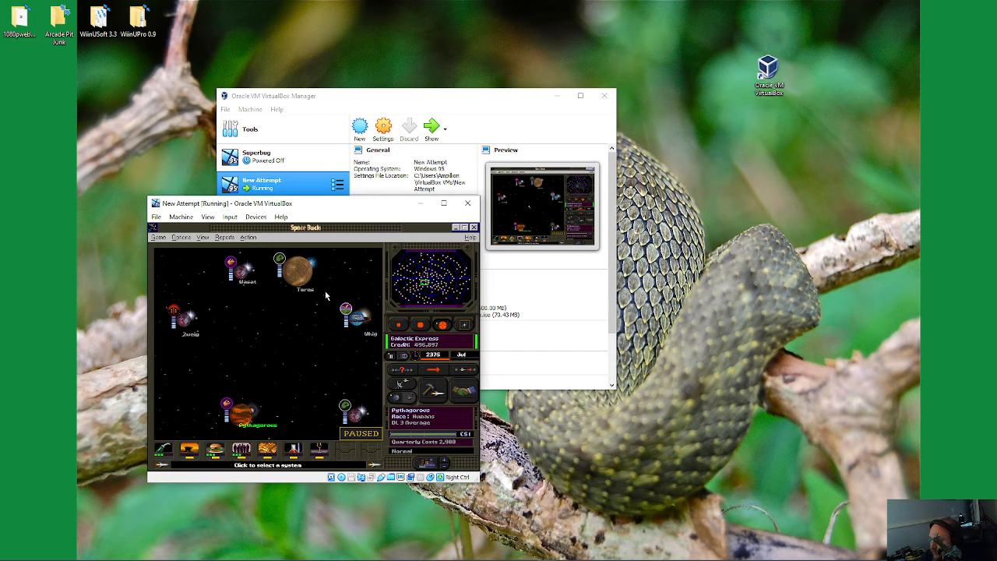
pyautogui.moveTo(296, 370)
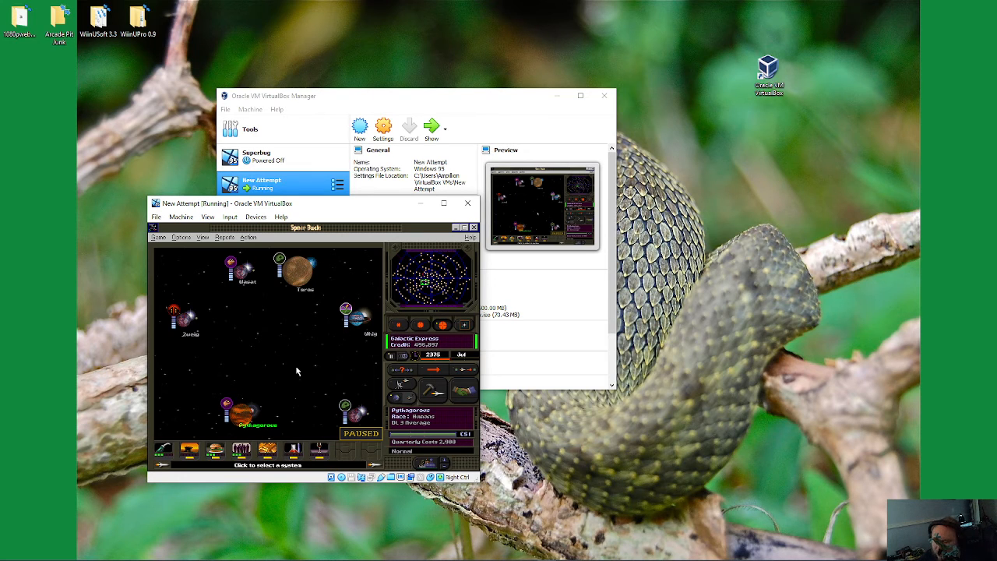
pyautogui.moveTo(316, 355)
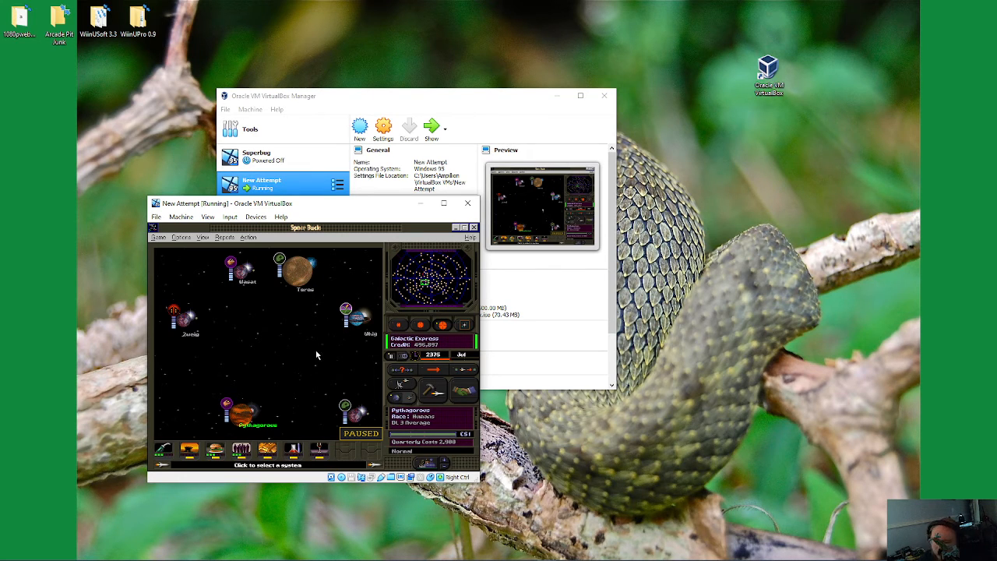
pyautogui.moveTo(280, 351)
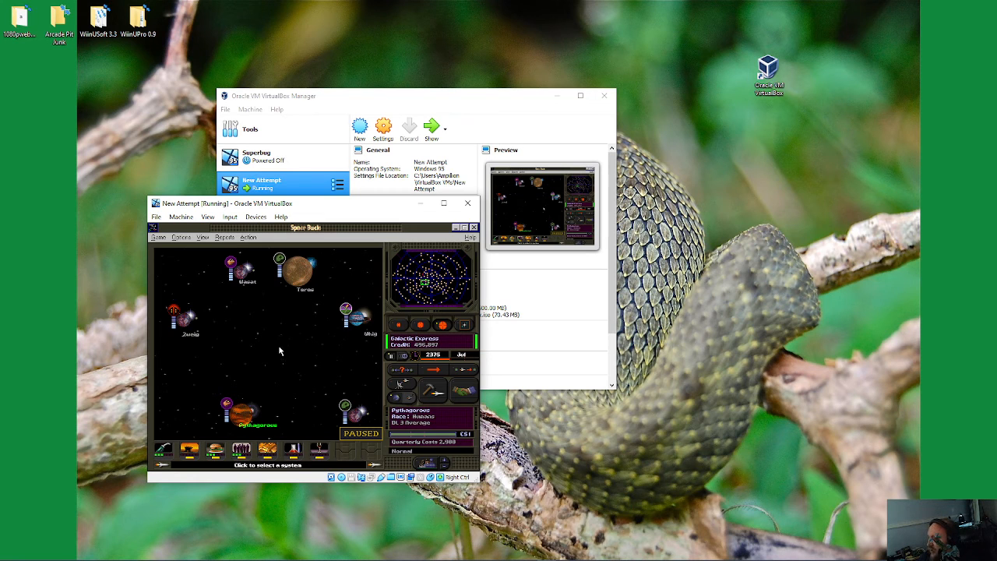
pyautogui.moveTo(273, 346)
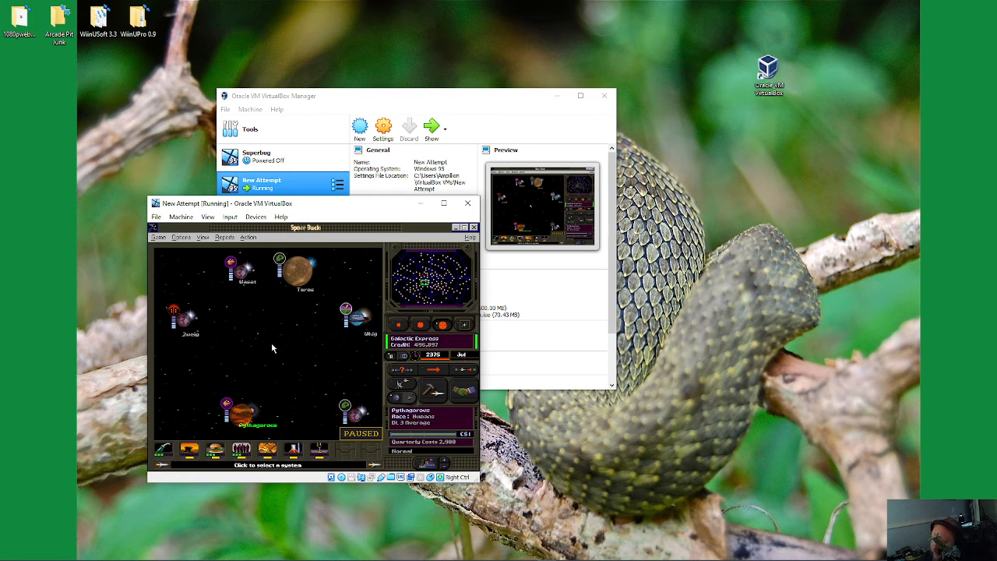
pyautogui.moveTo(228, 315)
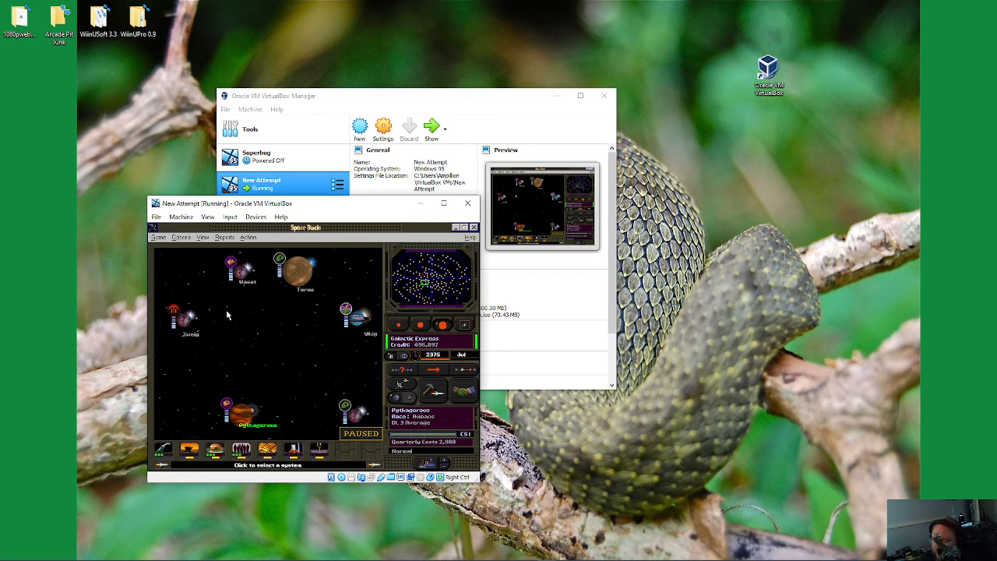
pyautogui.moveTo(307, 393)
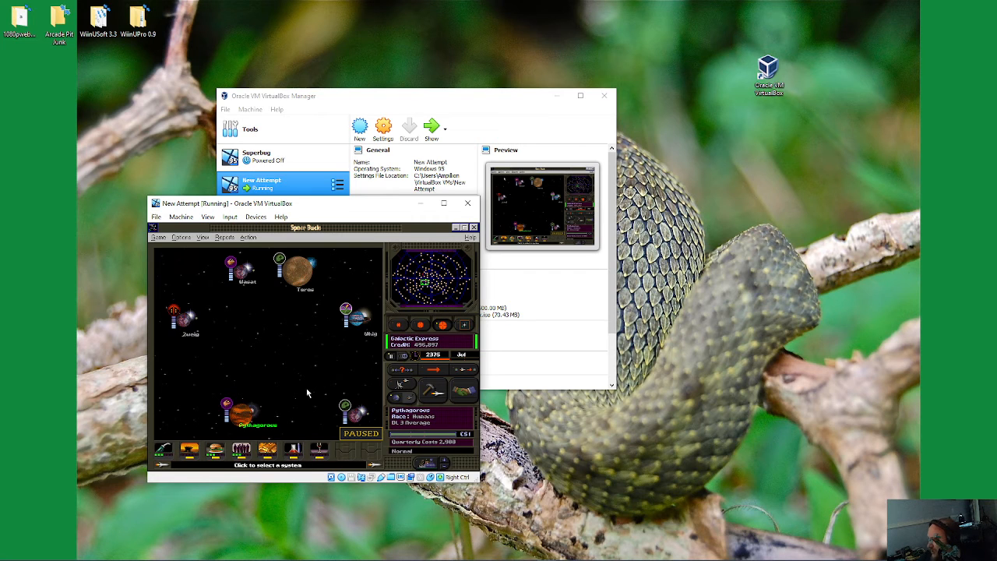
pyautogui.moveTo(310, 397)
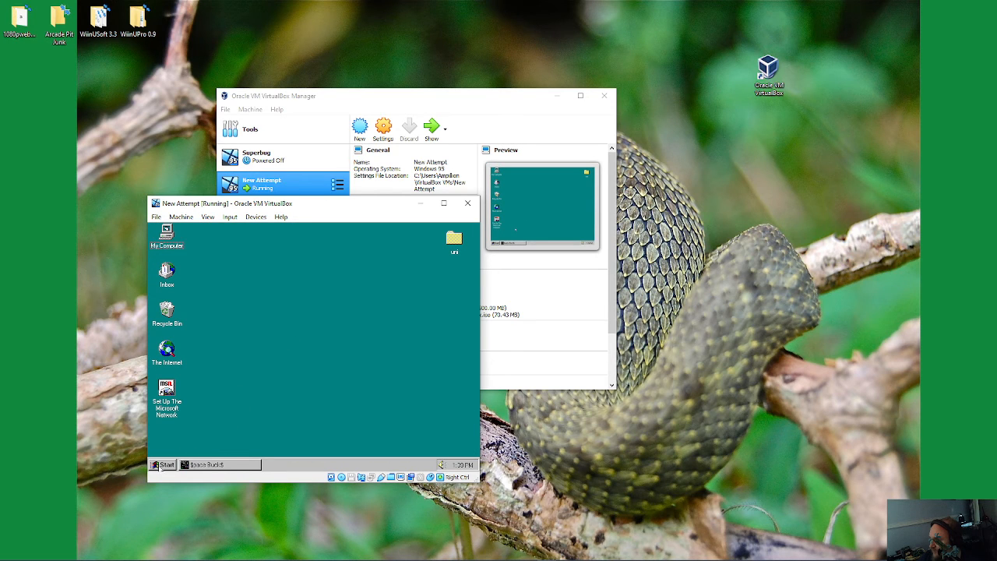
# Step: Open the Windows 95 Start menu showing Programs, Settings and Shut Down
pyautogui.click(162, 464)
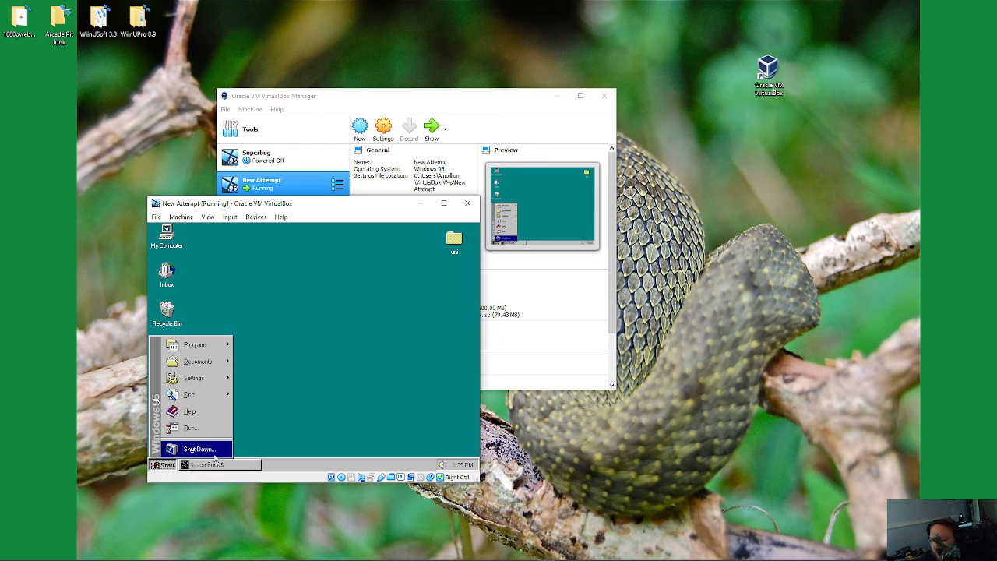
pyautogui.moveTo(406, 259)
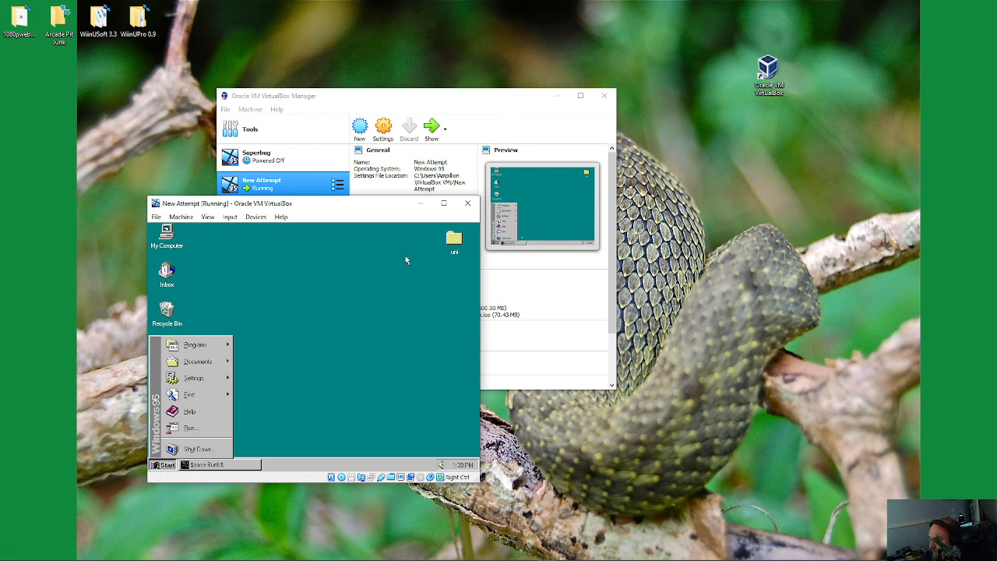
pyautogui.moveTo(197, 449)
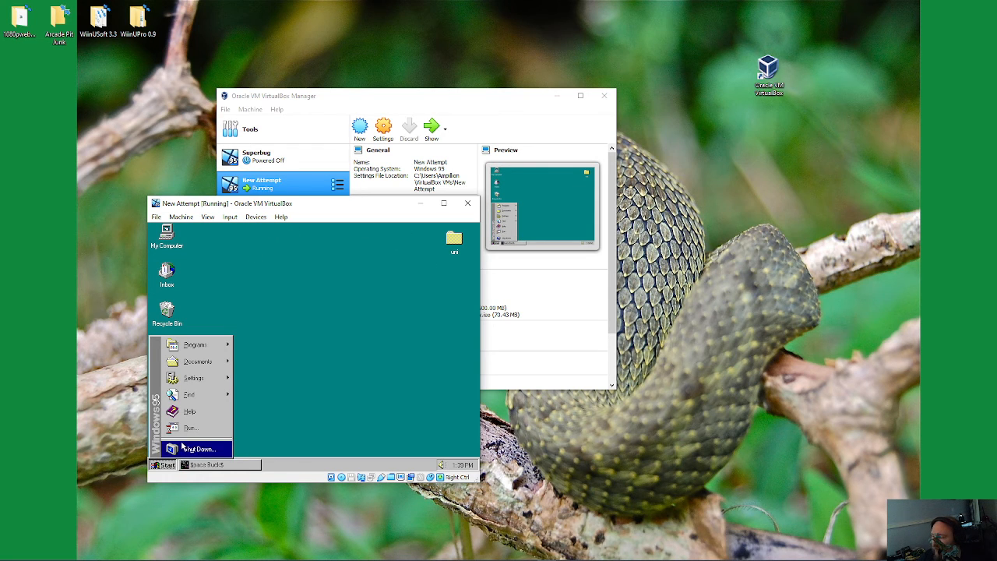
pyautogui.moveTo(191, 427)
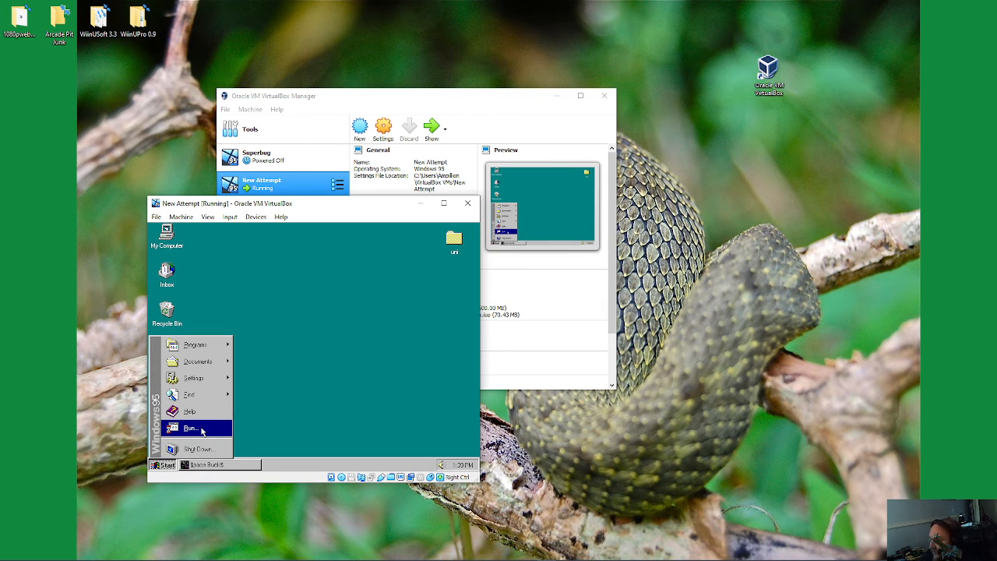
pyautogui.moveTo(197, 448)
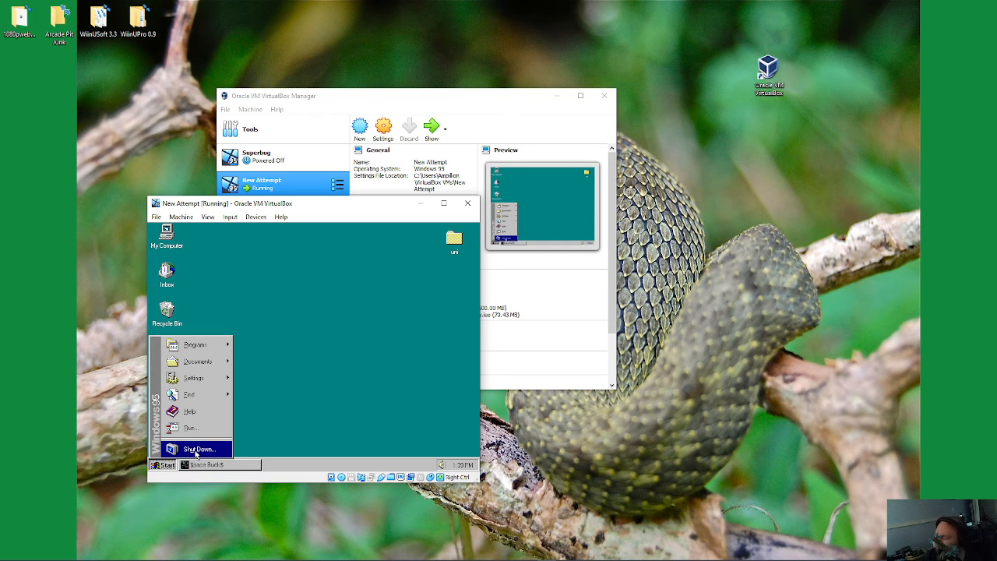
pyautogui.moveTo(278, 318)
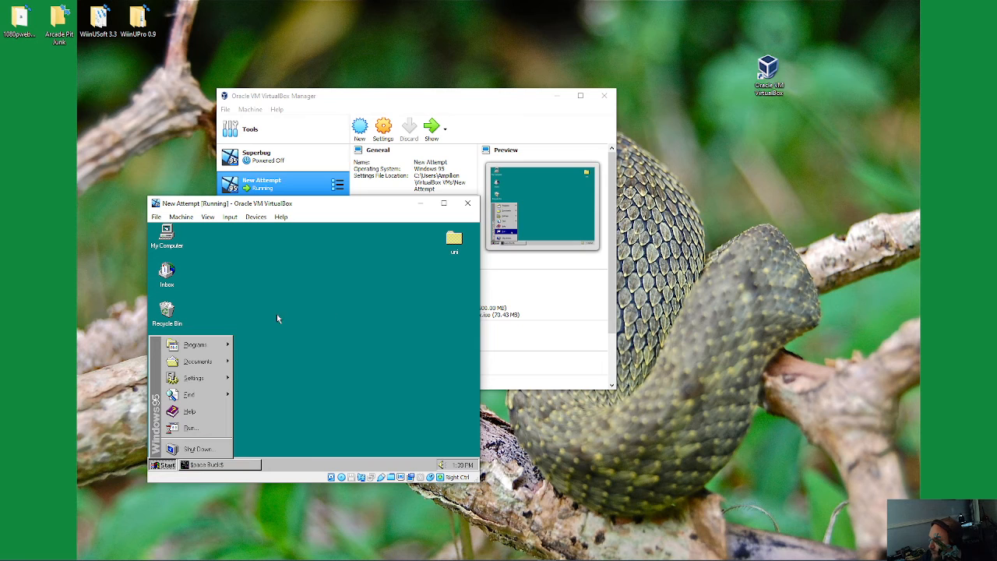
pyautogui.moveTo(183, 449)
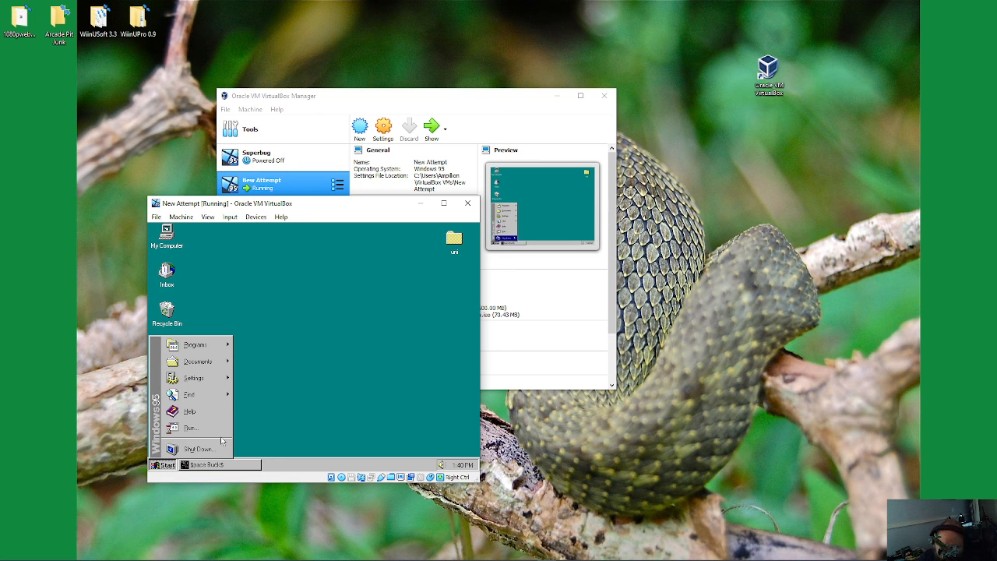
pyautogui.moveTo(191, 427)
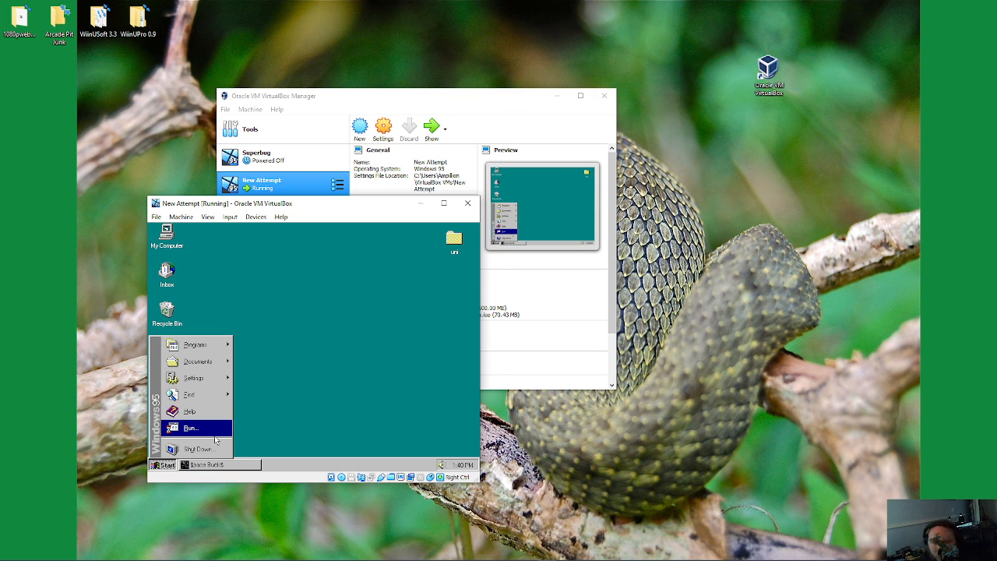
pyautogui.moveTo(190, 411)
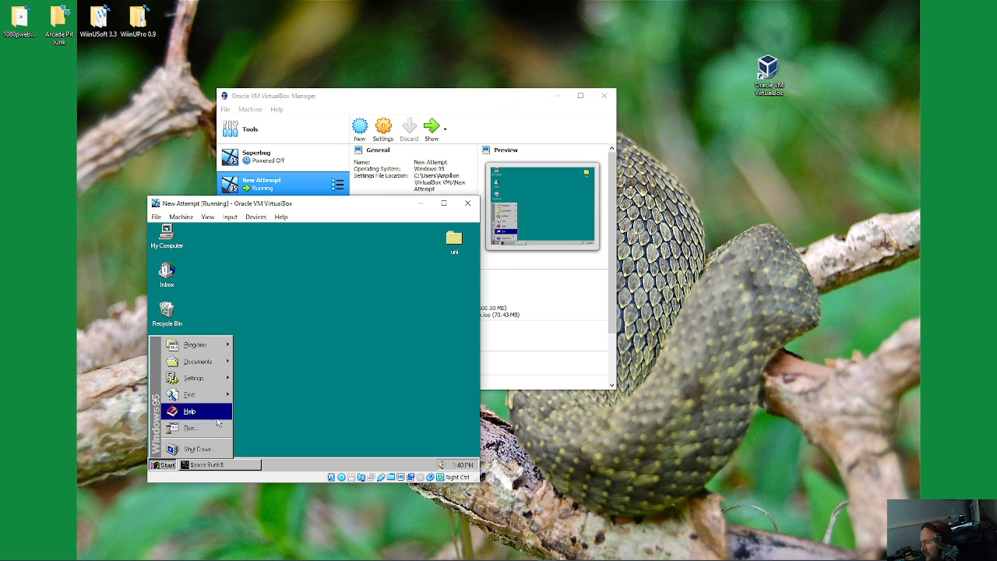
pyautogui.moveTo(249, 451)
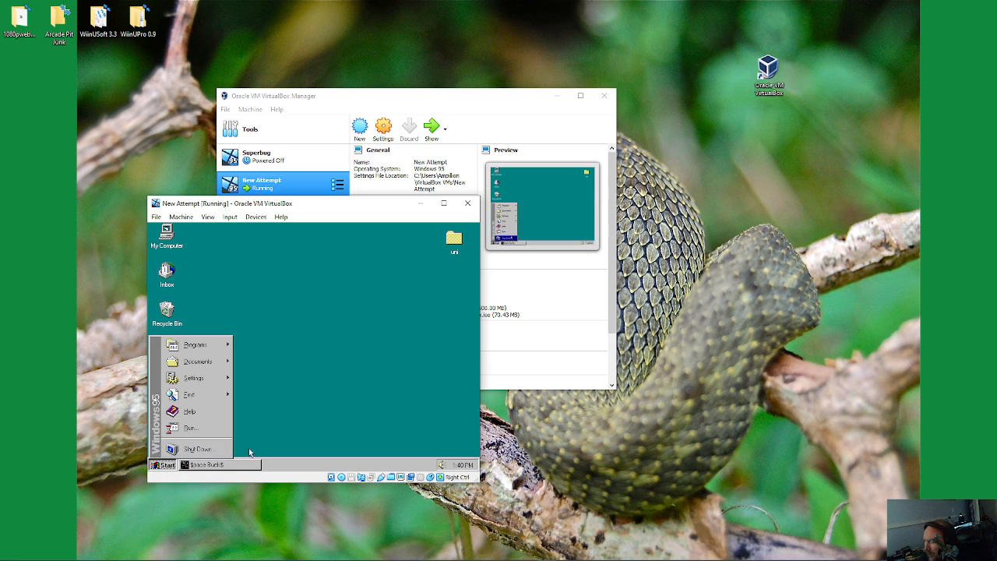
pyautogui.moveTo(190, 411)
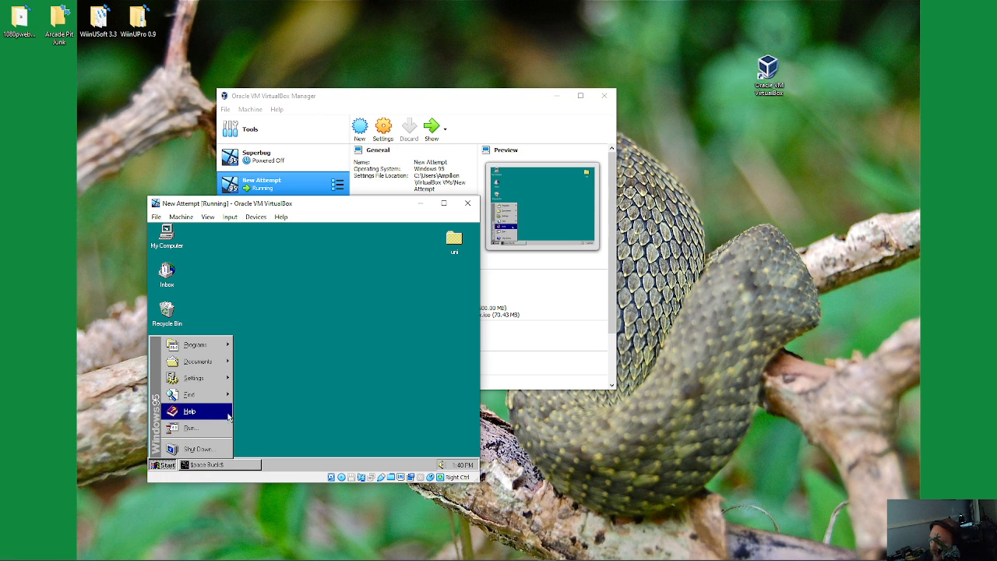